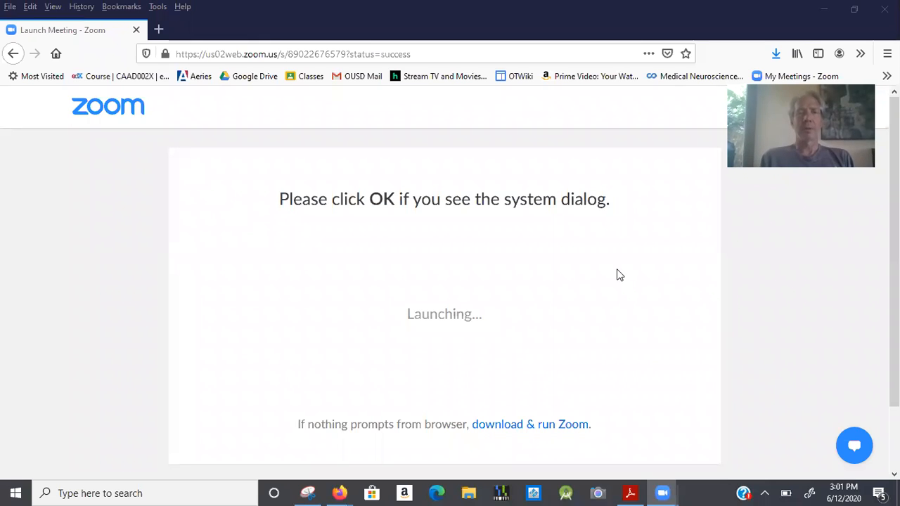
{"action": "mouse_move", "coordinate": [396, 87]}
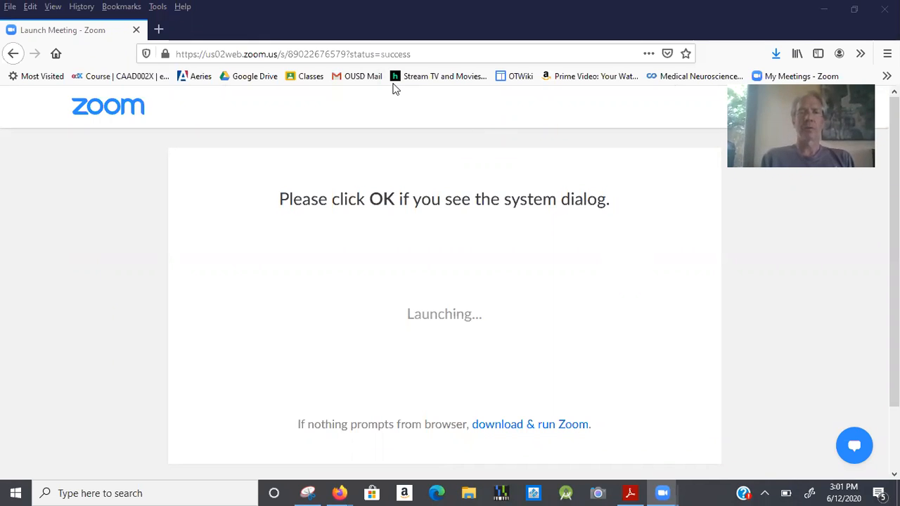
Step: Bring up the Windows task switcher over the Zoom meeting launch page
{"action": "key", "text": "alt+tab"}
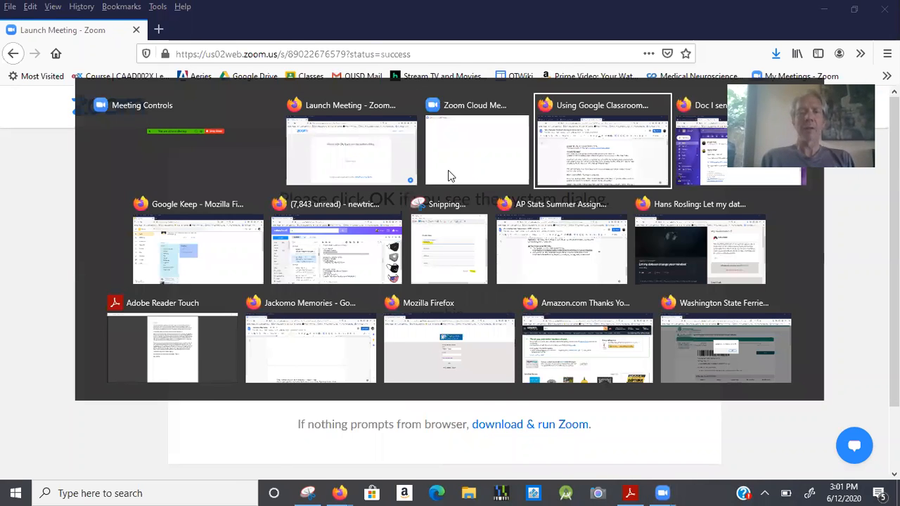
Step: Switch to the Google Classroom guide doc, read through it, and select its short link
{"action": "left_click", "coordinate": [601, 148]}
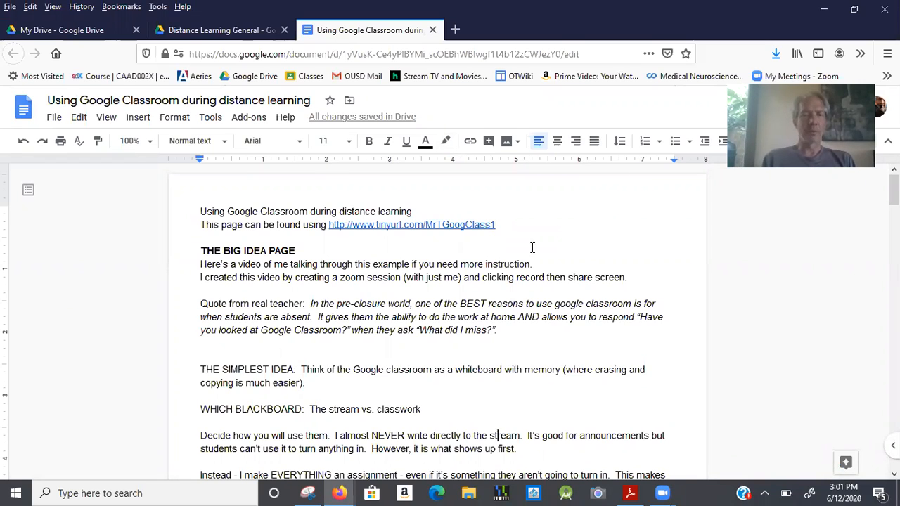
{"action": "scroll", "scroll_direction": "down", "scroll_amount": 3}
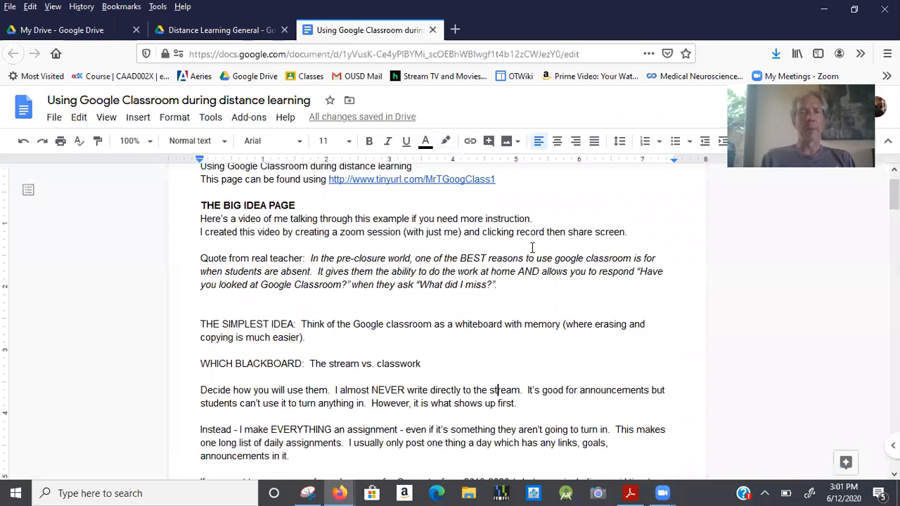
{"action": "scroll", "scroll_direction": "up", "scroll_amount": 3}
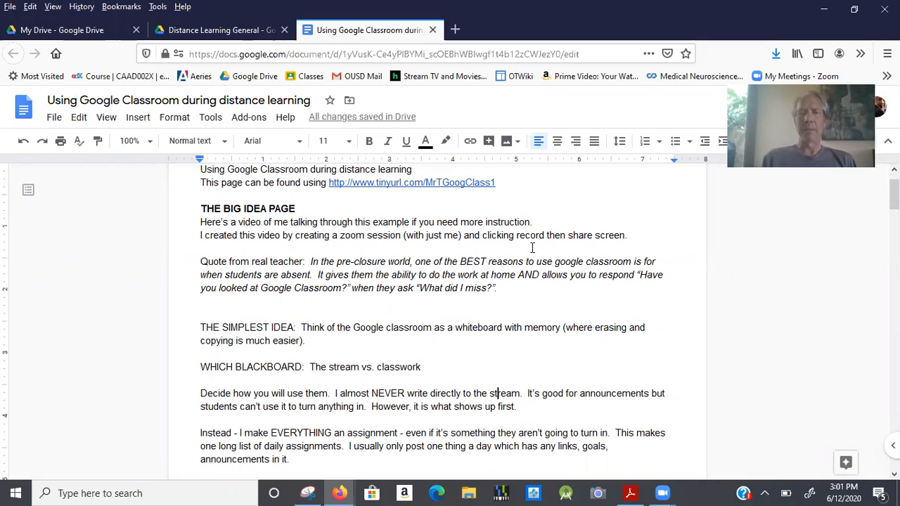
{"action": "mouse_move", "coordinate": [524, 178]}
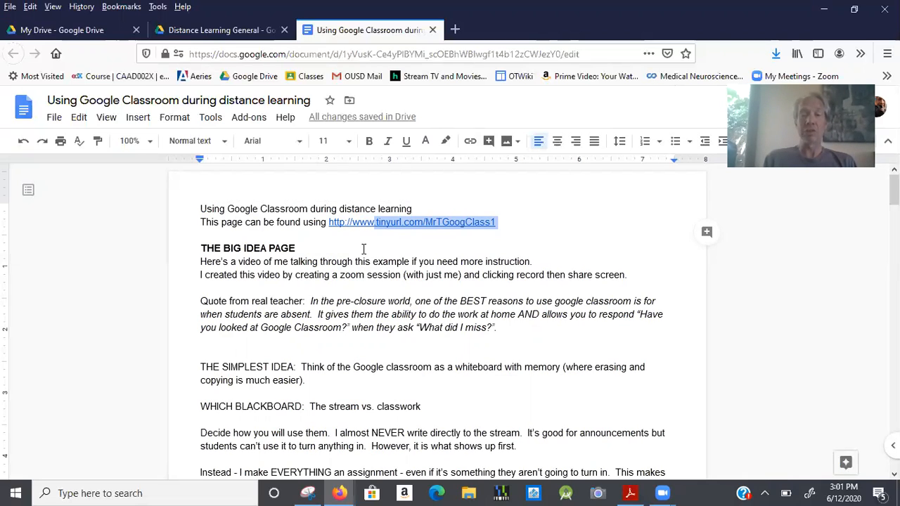
{"action": "left_click", "coordinate": [296, 248]}
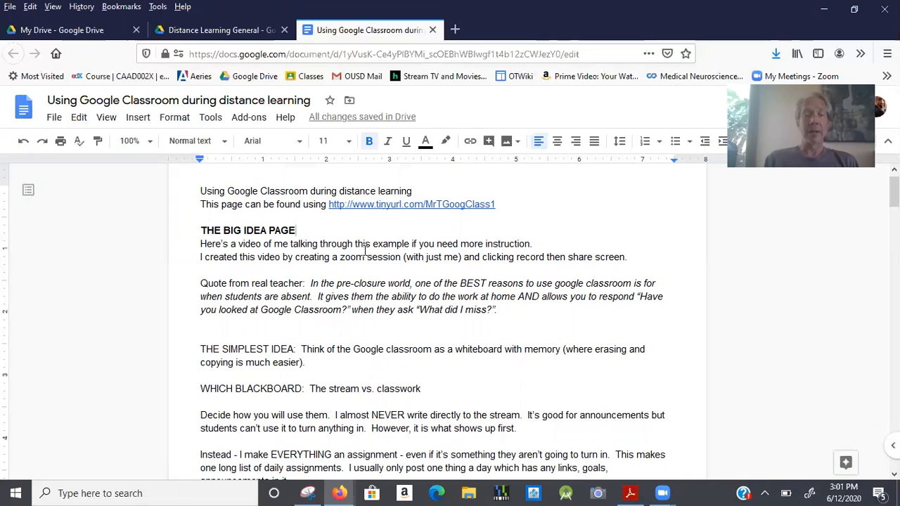
{"action": "scroll", "scroll_direction": "down", "scroll_amount": 3}
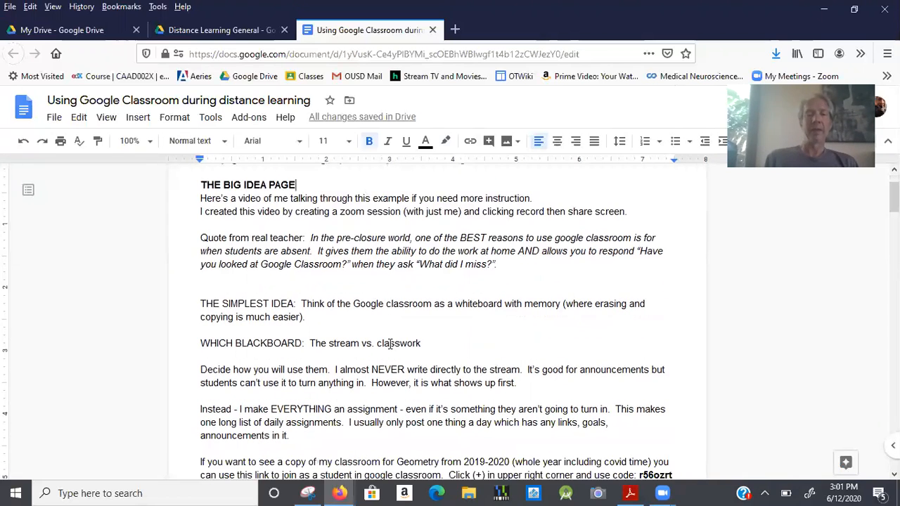
{"action": "scroll", "scroll_direction": "down", "scroll_amount": 3}
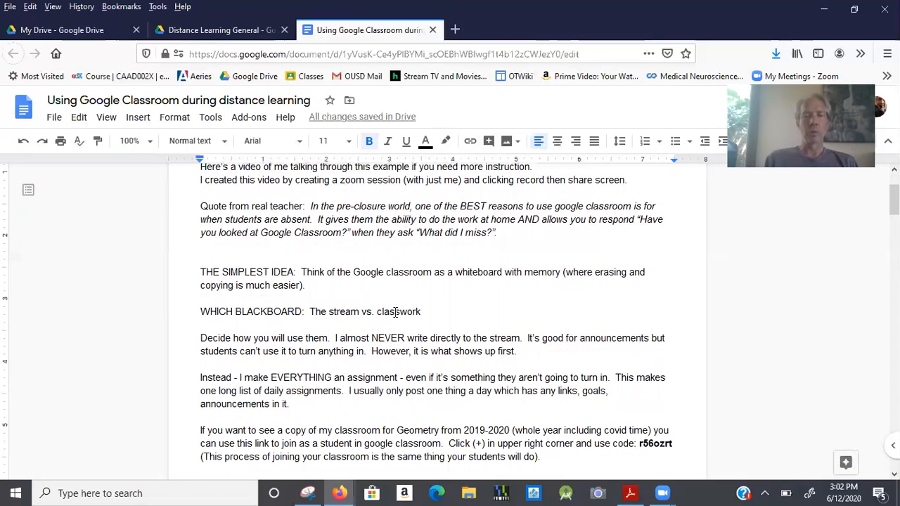
{"action": "scroll", "scroll_direction": "down", "scroll_amount": 3}
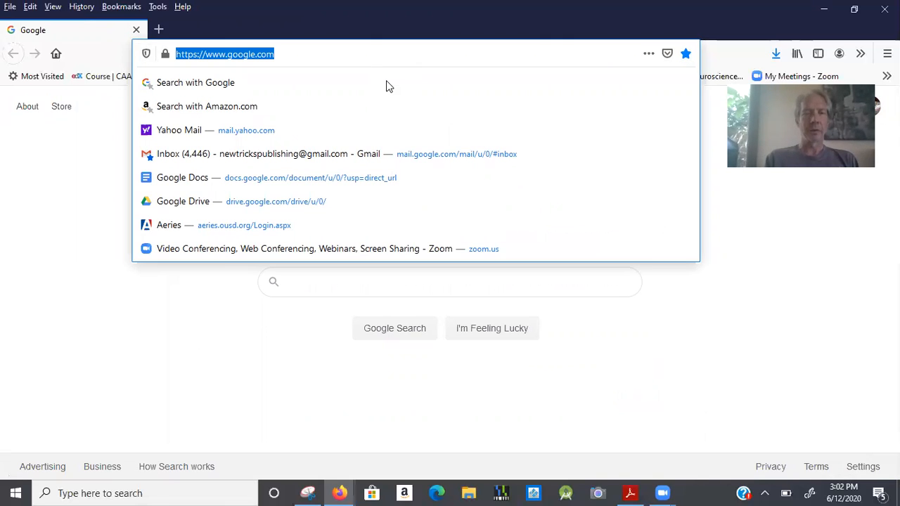
Step: Load Google Classroom in a new window and switch to the teacher's school account
{"action": "type", "text": "classroom"}
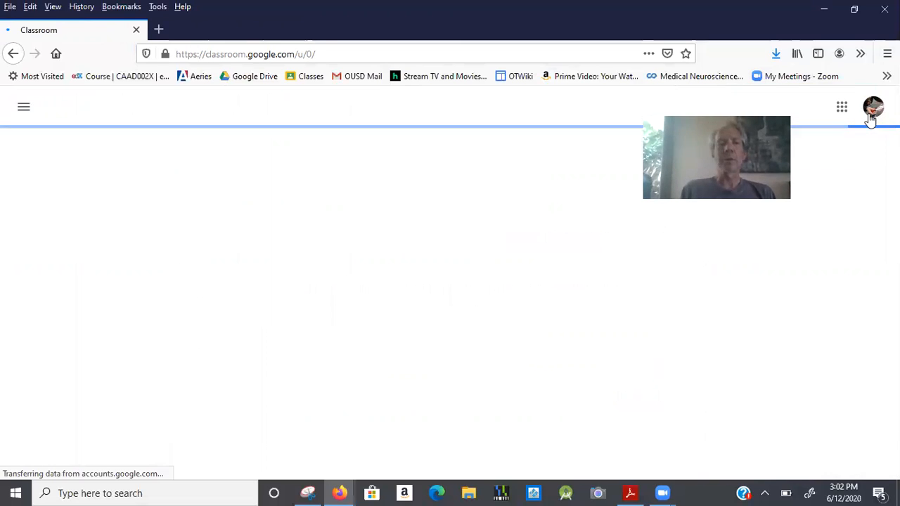
{"action": "left_click", "coordinate": [874, 107]}
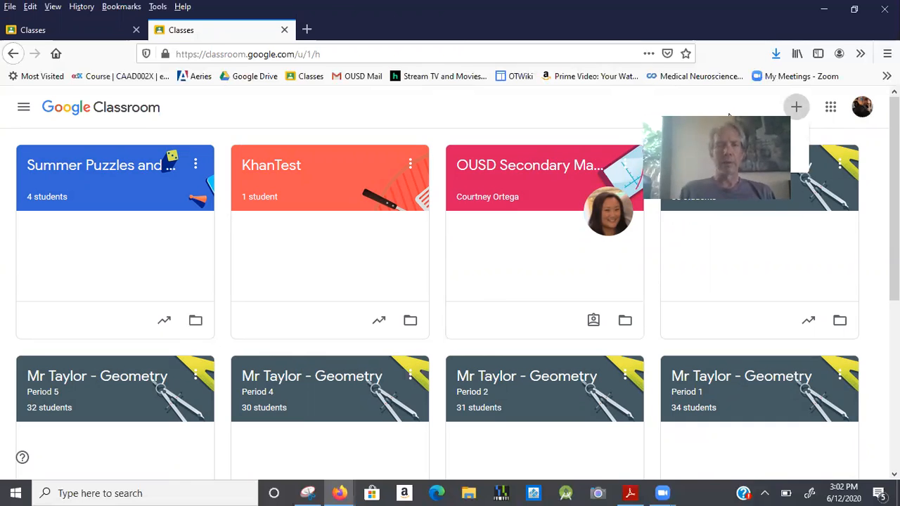
Step: Show the Join/Create class menu, then check the class join code in the guide doc
{"action": "left_click", "coordinate": [796, 106]}
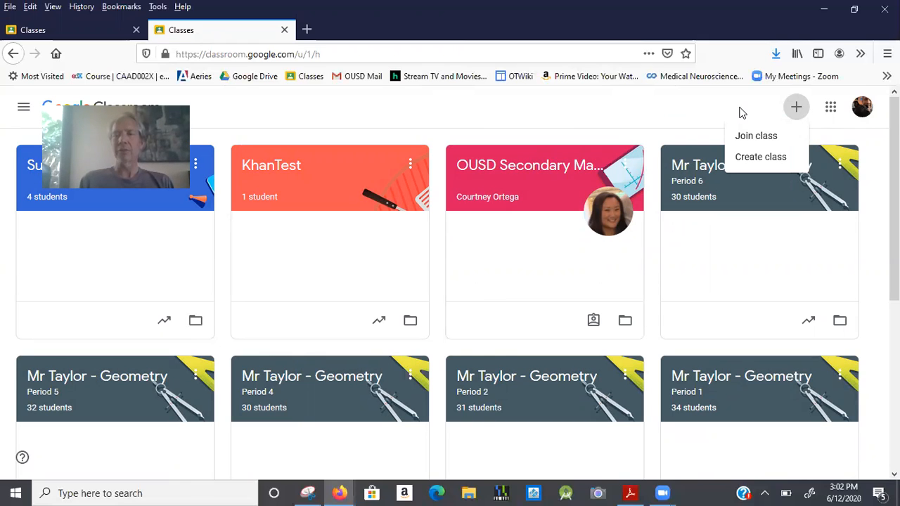
{"action": "mouse_move", "coordinate": [557, 121]}
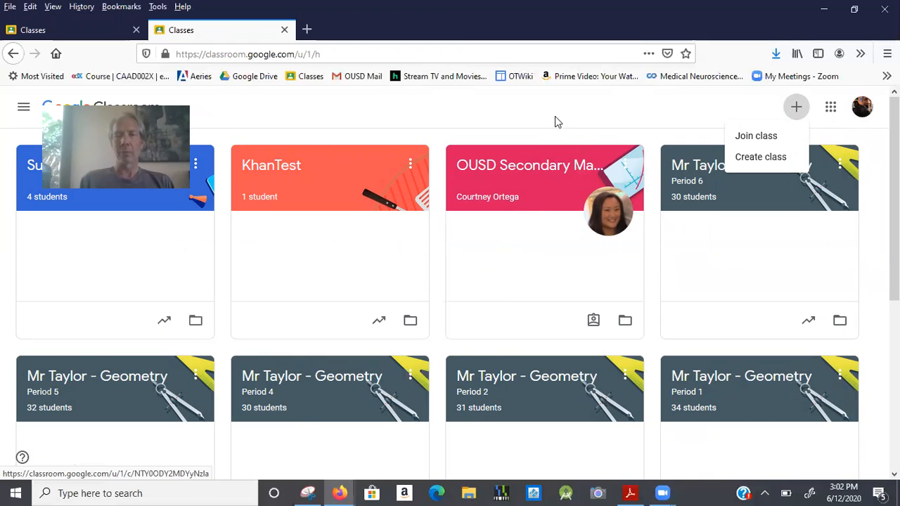
{"action": "key", "text": "alt+tab"}
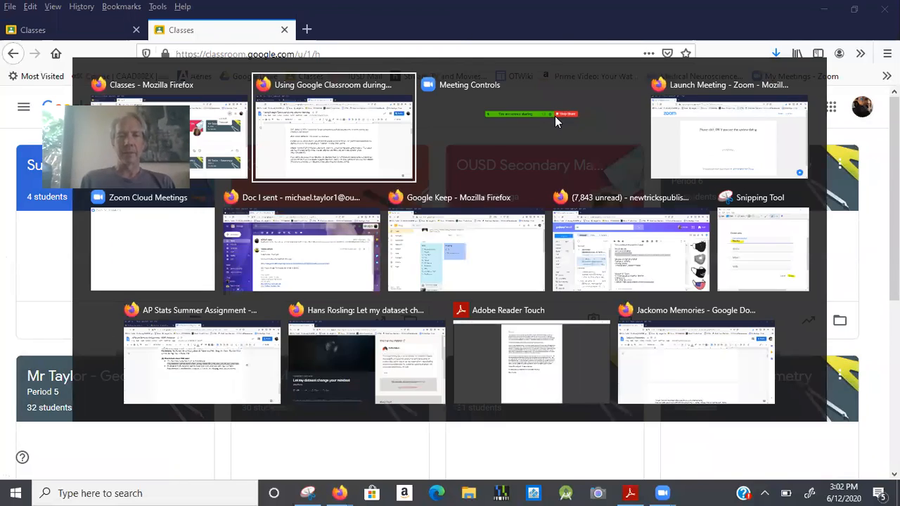
{"action": "left_click", "coordinate": [333, 130]}
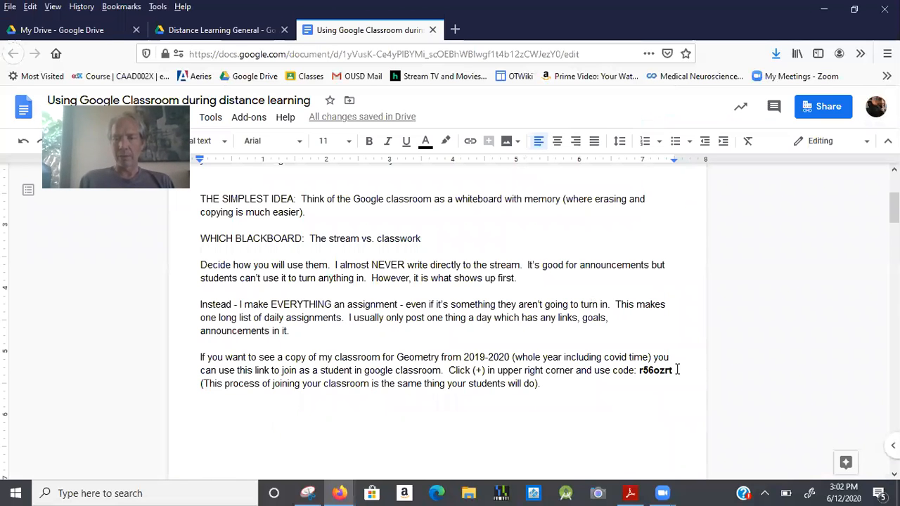
{"action": "double_click", "coordinate": [656, 370]}
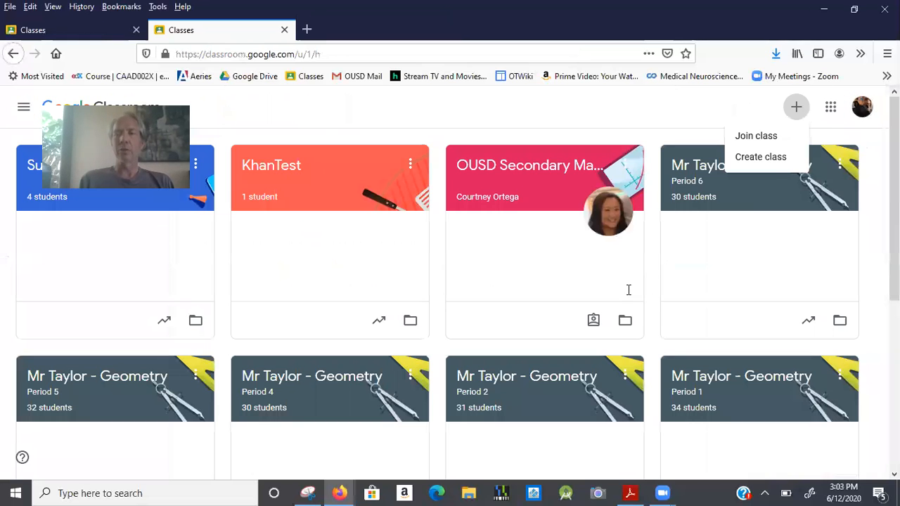
{"action": "mouse_move", "coordinate": [755, 135]}
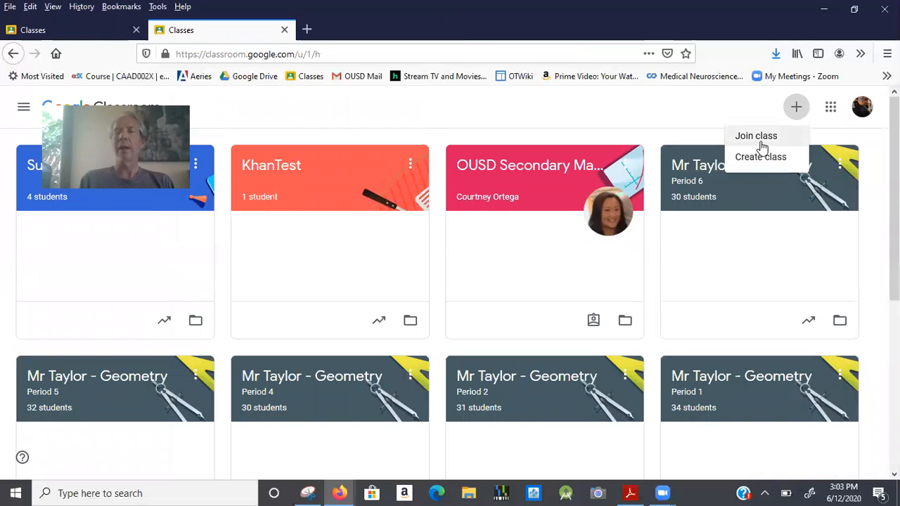
{"action": "mouse_move", "coordinate": [724, 132]}
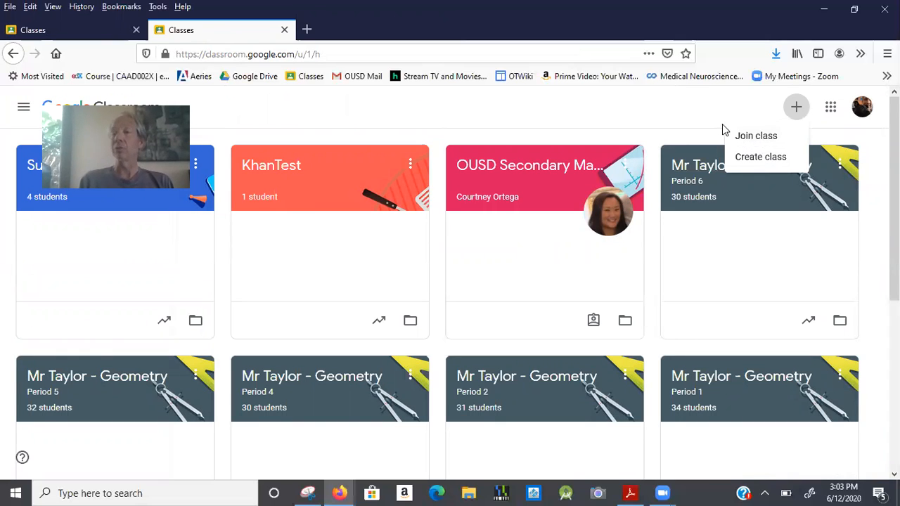
{"action": "mouse_move", "coordinate": [760, 157]}
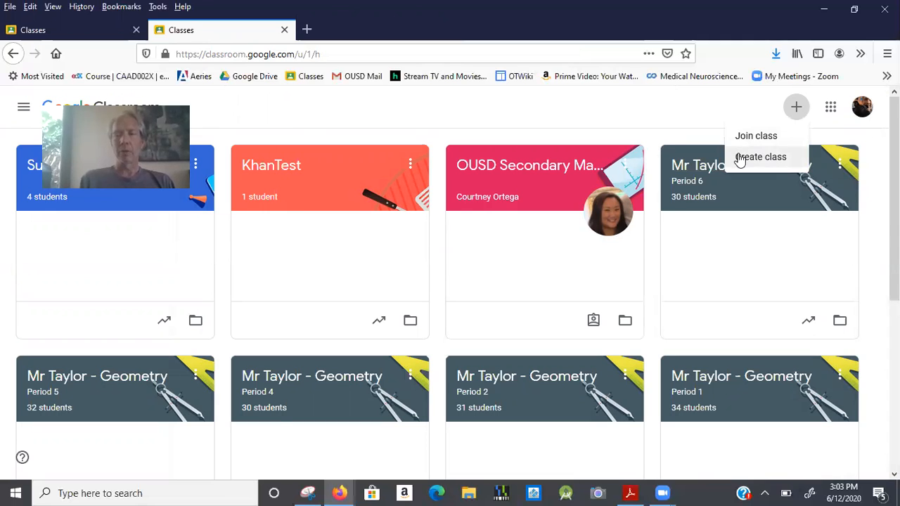
Step: Create a new class named 'Practie'
{"action": "left_click", "coordinate": [761, 157]}
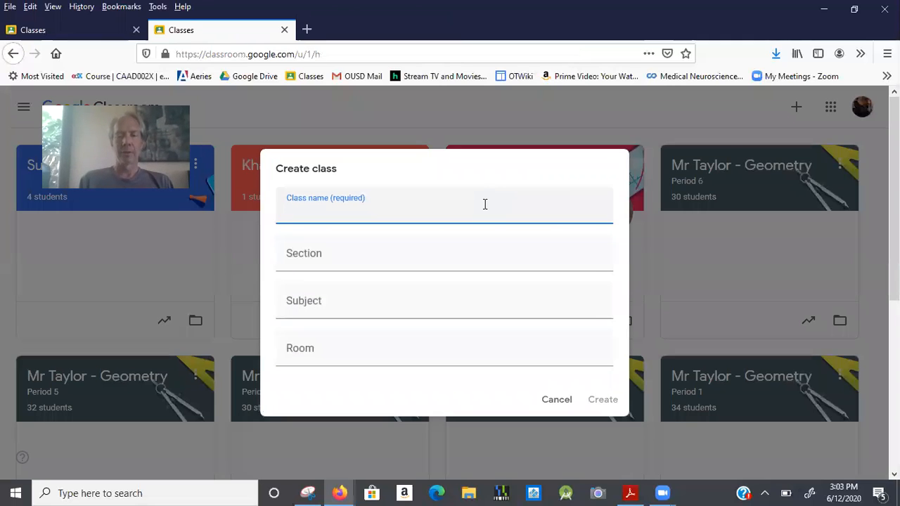
{"action": "type", "text": "Practie"}
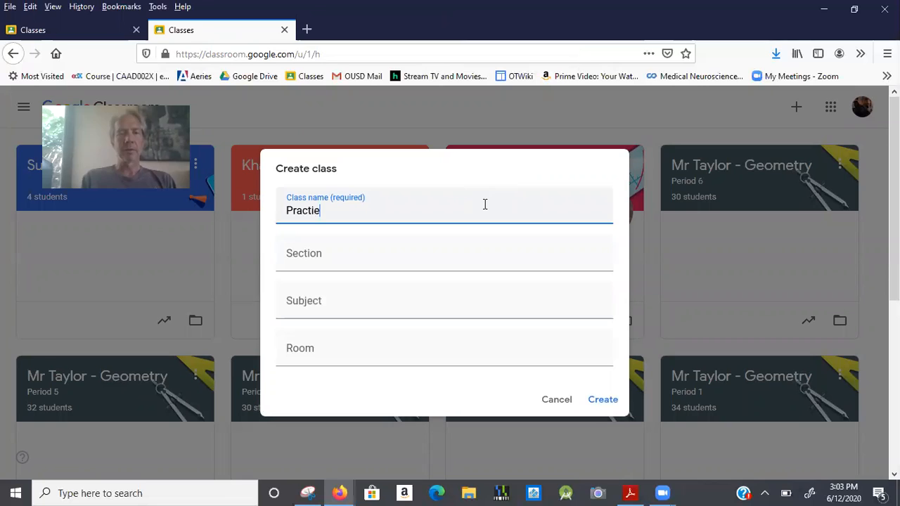
{"action": "mouse_move", "coordinate": [575, 394]}
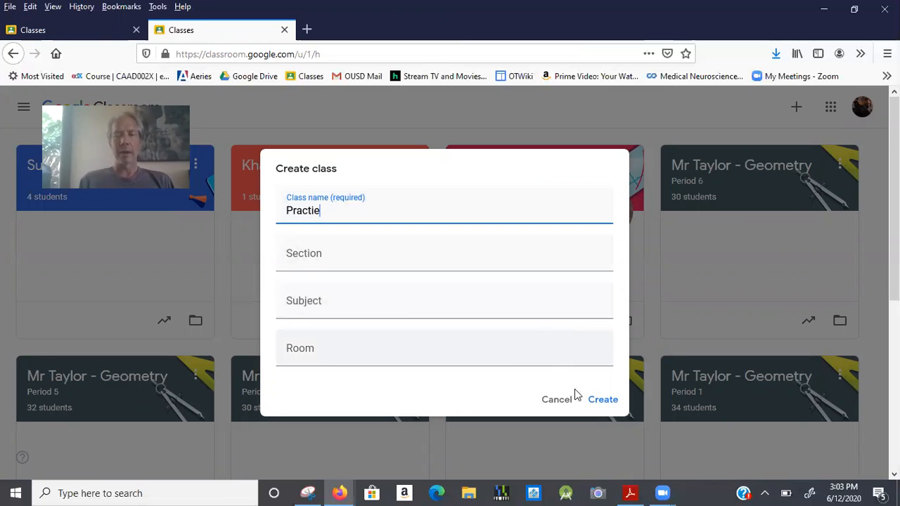
{"action": "left_click", "coordinate": [602, 400]}
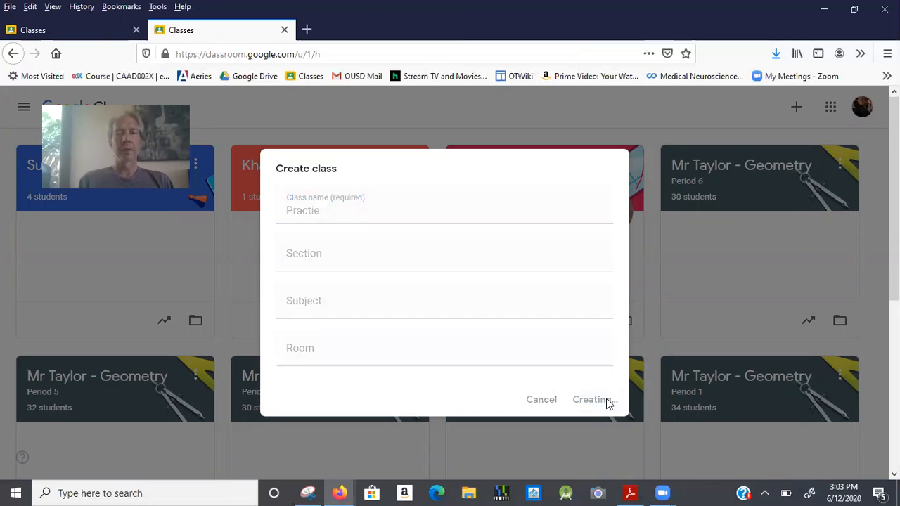
{"action": "mouse_move", "coordinate": [537, 256]}
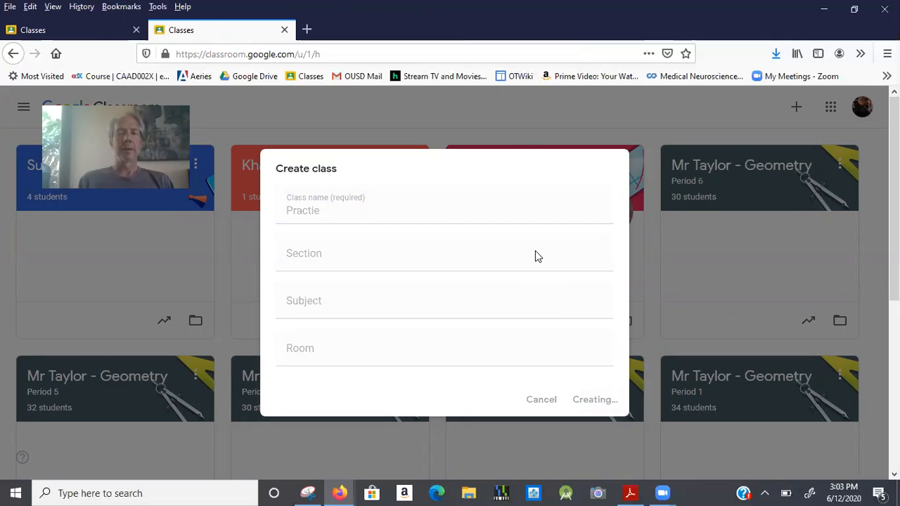
{"action": "mouse_move", "coordinate": [523, 133]}
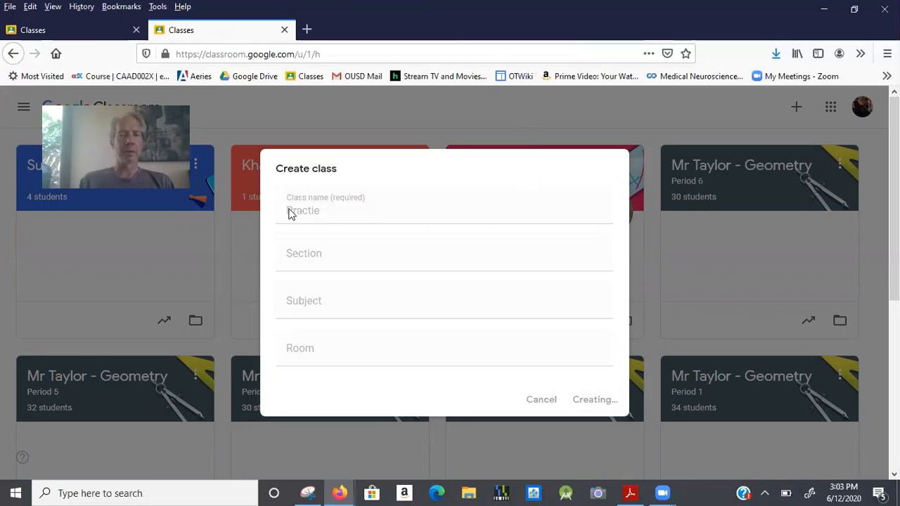
{"action": "left_click", "coordinate": [595, 399]}
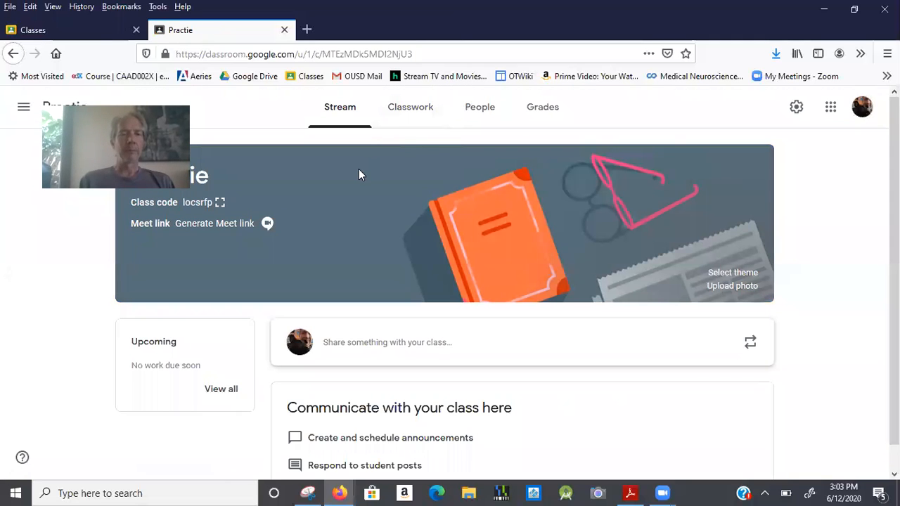
{"action": "mouse_move", "coordinate": [182, 206]}
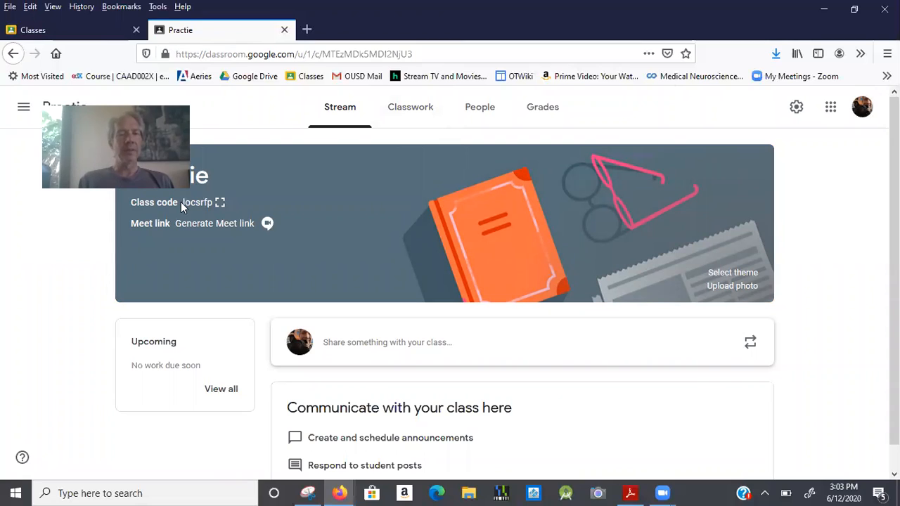
{"action": "left_click", "coordinate": [220, 202]}
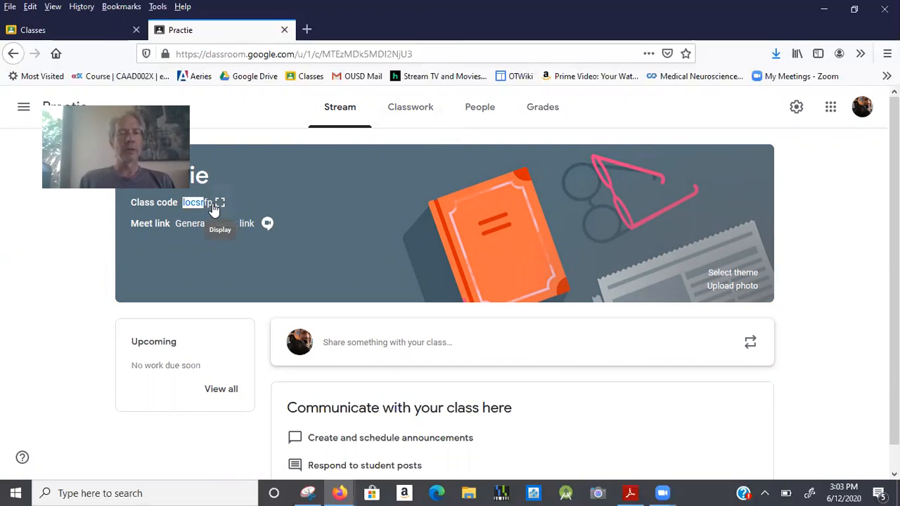
{"action": "left_click", "coordinate": [221, 202]}
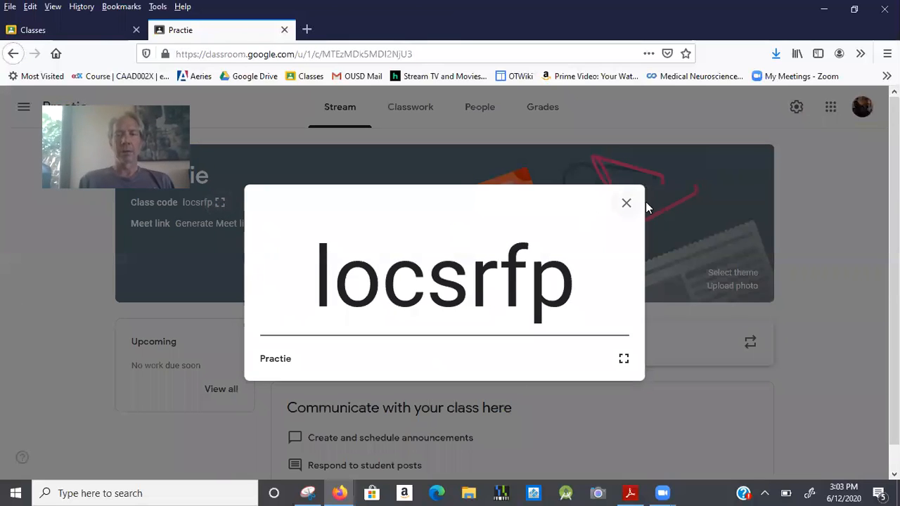
{"action": "mouse_move", "coordinate": [614, 231]}
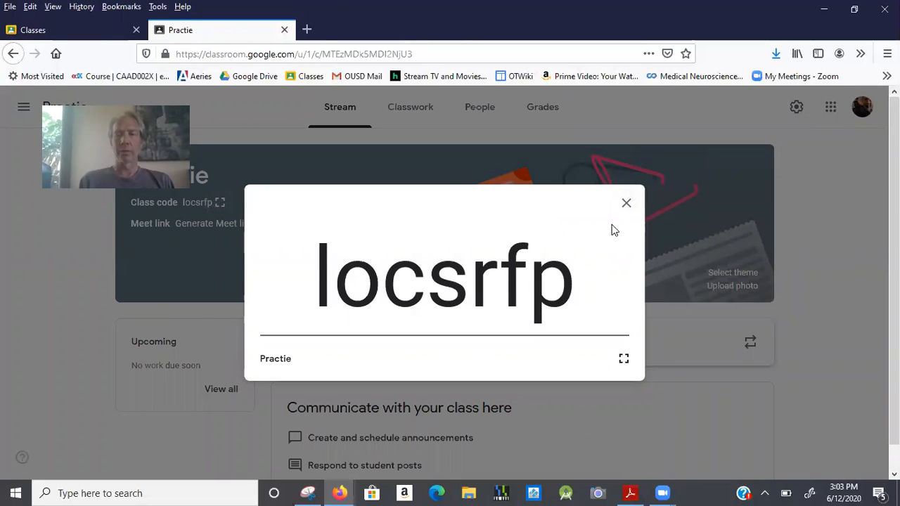
{"action": "mouse_move", "coordinate": [626, 206]}
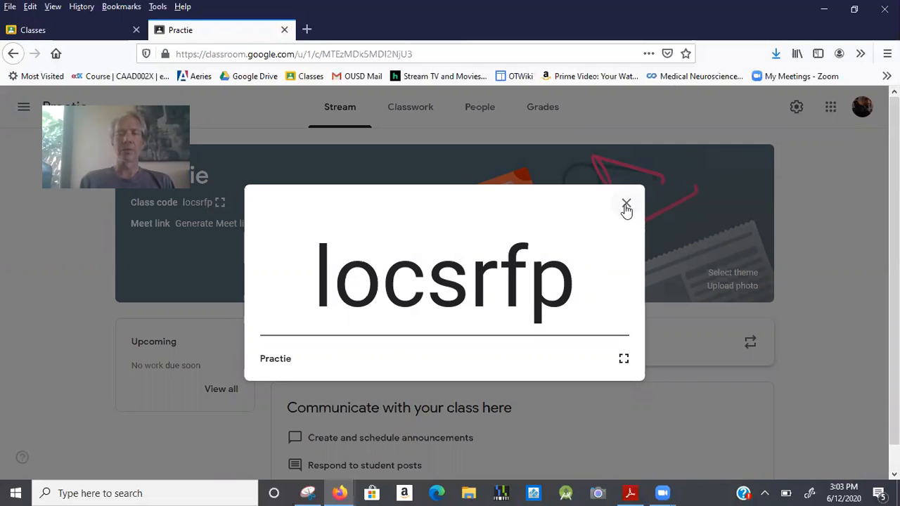
{"action": "left_click", "coordinate": [626, 204]}
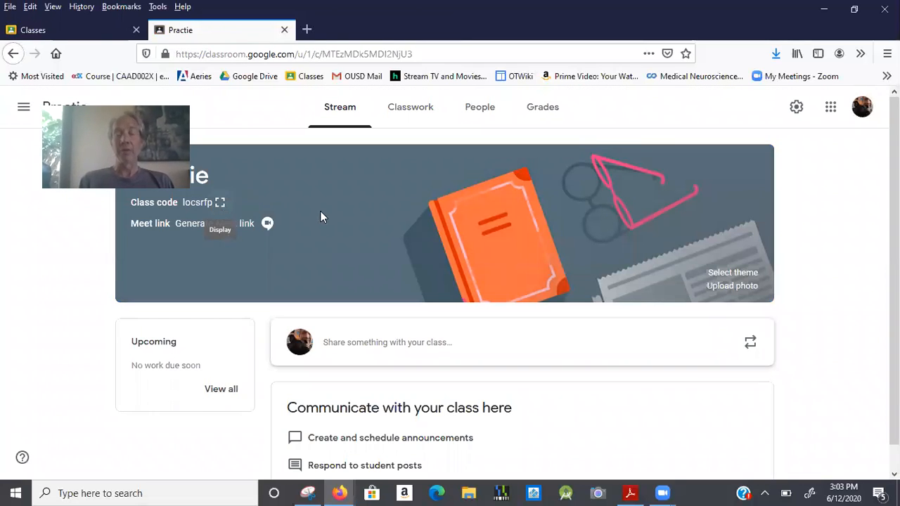
{"action": "mouse_move", "coordinate": [412, 189]}
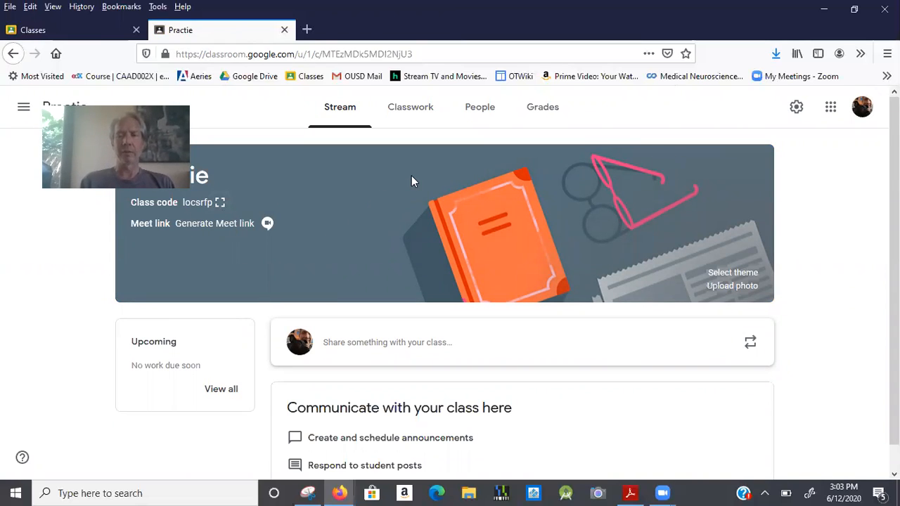
{"action": "mouse_move", "coordinate": [703, 203]}
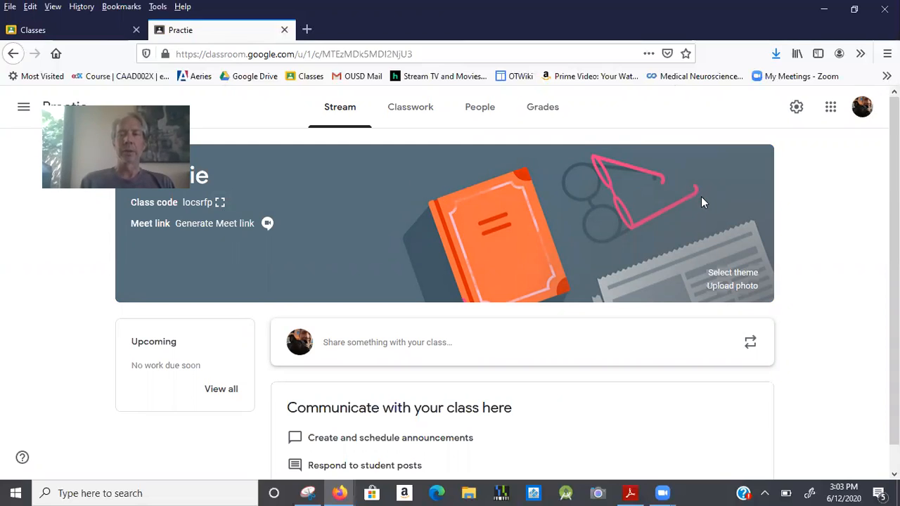
{"action": "mouse_move", "coordinate": [622, 221]}
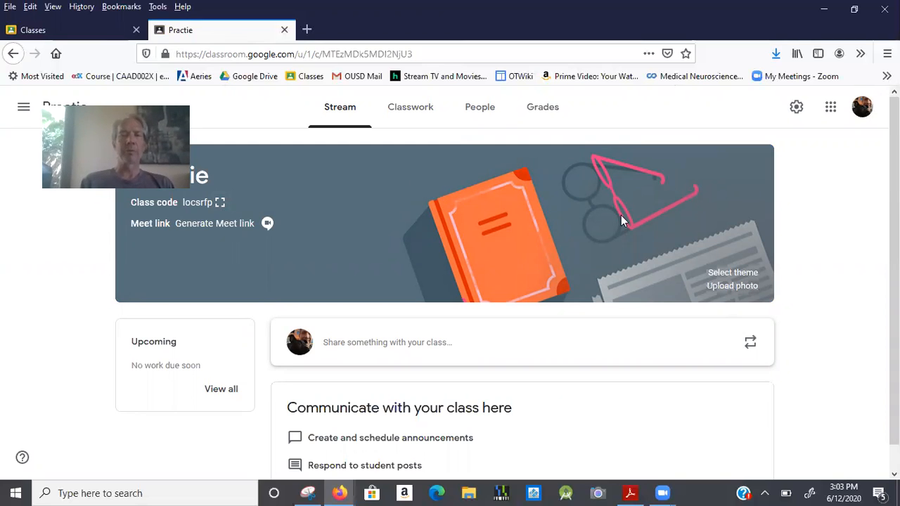
{"action": "mouse_move", "coordinate": [483, 268]}
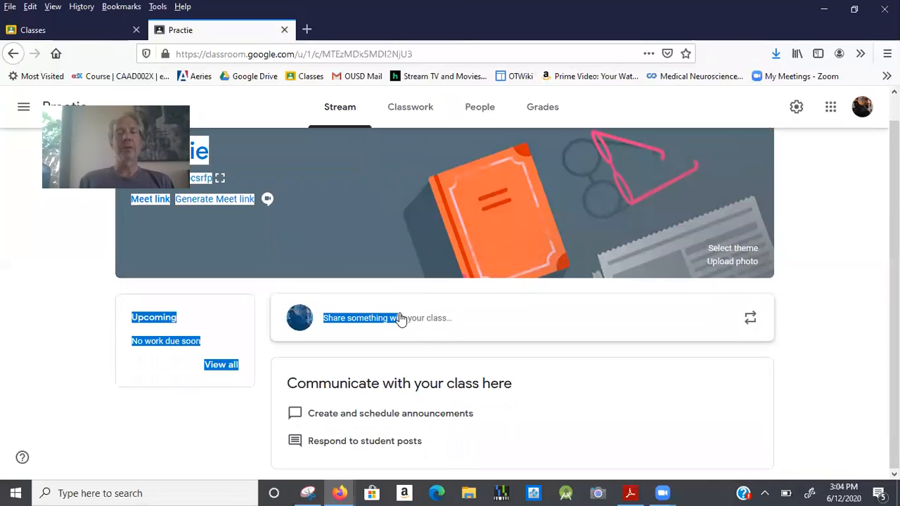
{"action": "left_click", "coordinate": [387, 318]}
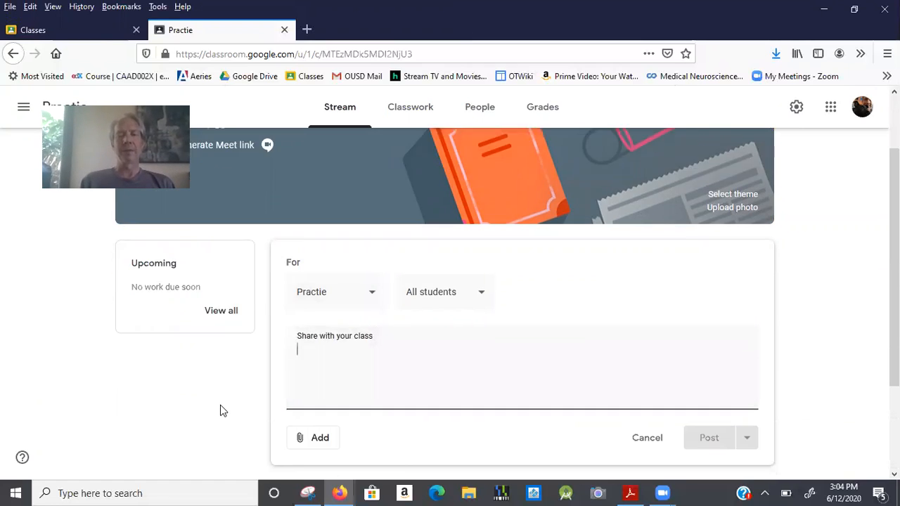
{"action": "scroll", "scroll_direction": "down", "scroll_amount": 3}
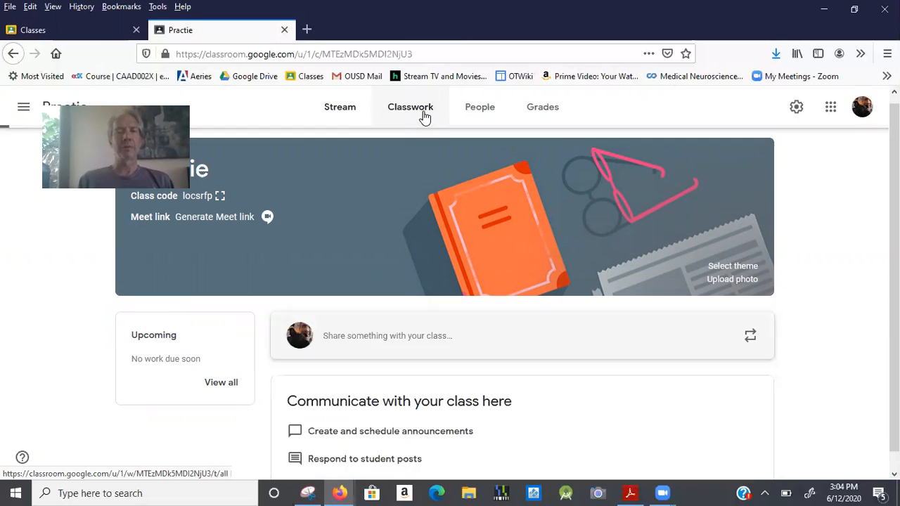
Step: Open Practie's Classwork page and start a new assignment from the Create menu
{"action": "left_click", "coordinate": [410, 107]}
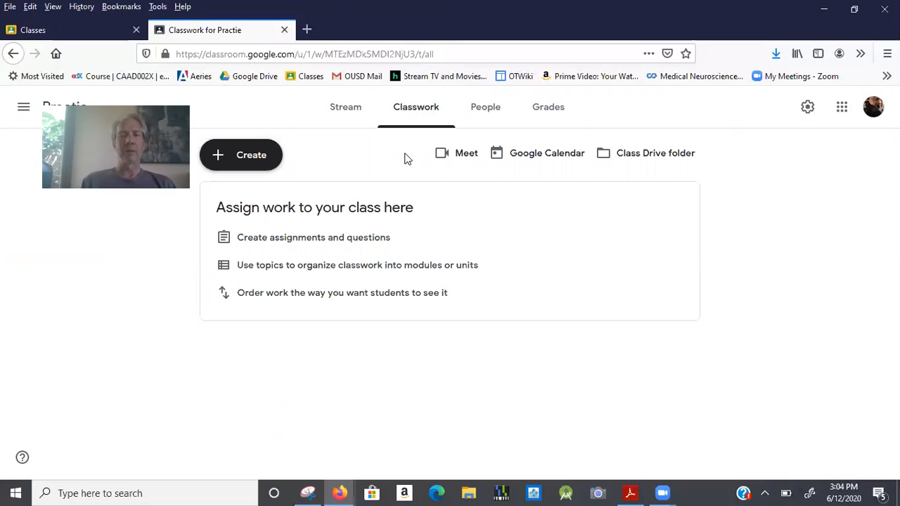
{"action": "mouse_move", "coordinate": [386, 149]}
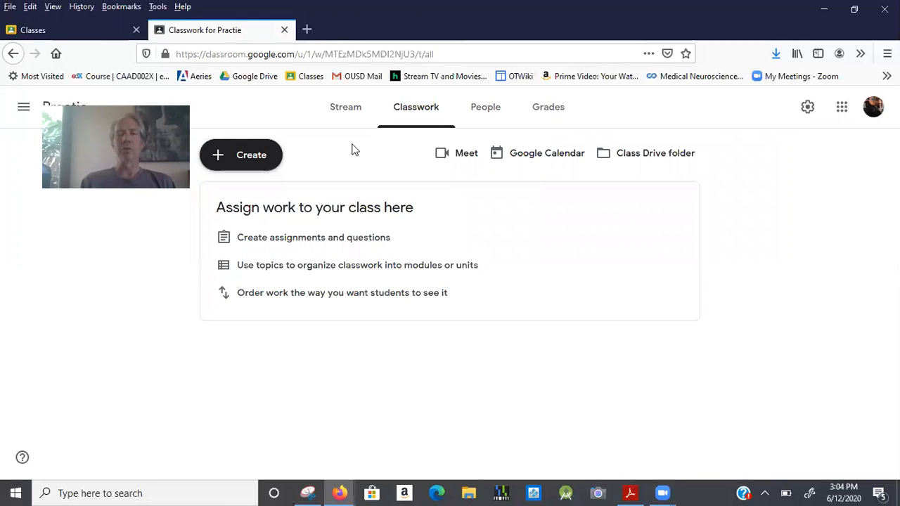
{"action": "mouse_move", "coordinate": [331, 155]}
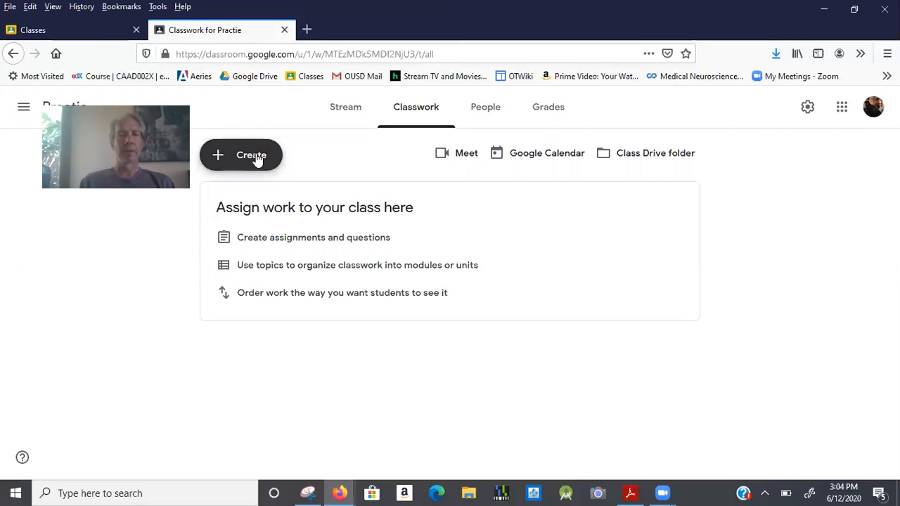
{"action": "left_click", "coordinate": [241, 154]}
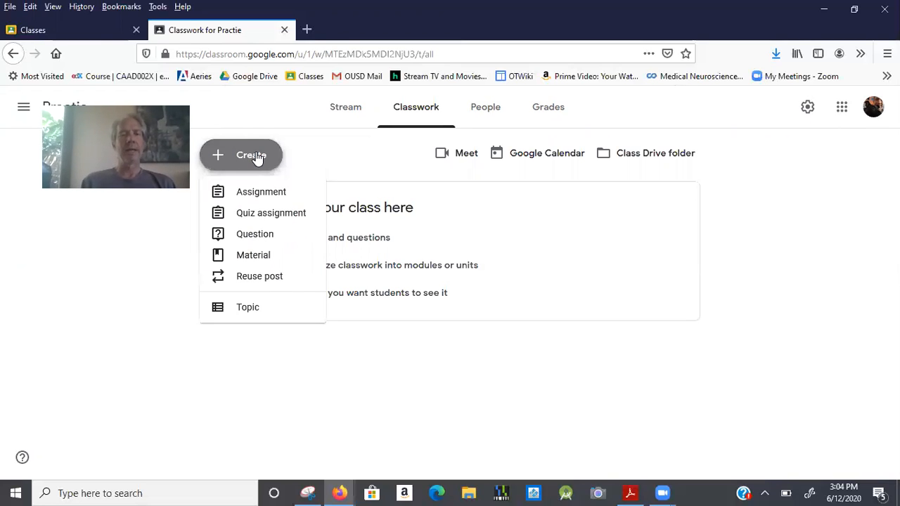
{"action": "mouse_move", "coordinate": [261, 191]}
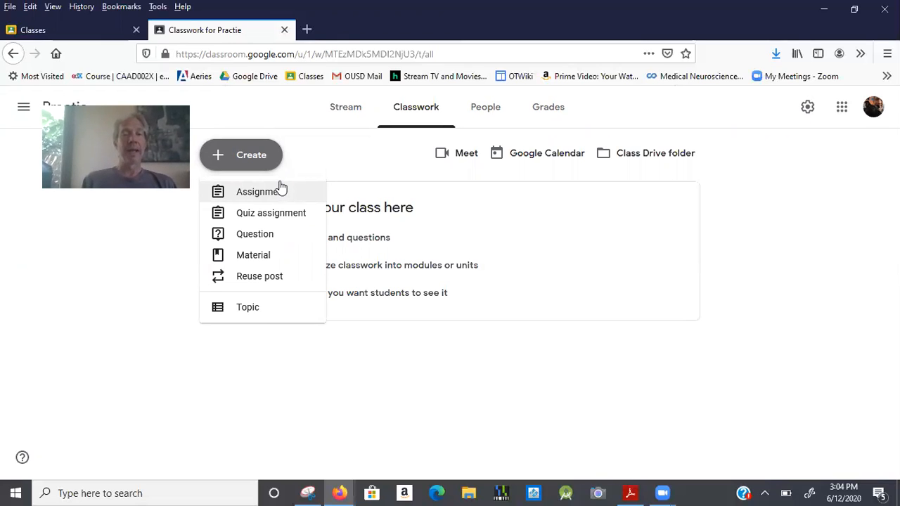
{"action": "mouse_move", "coordinate": [285, 234]}
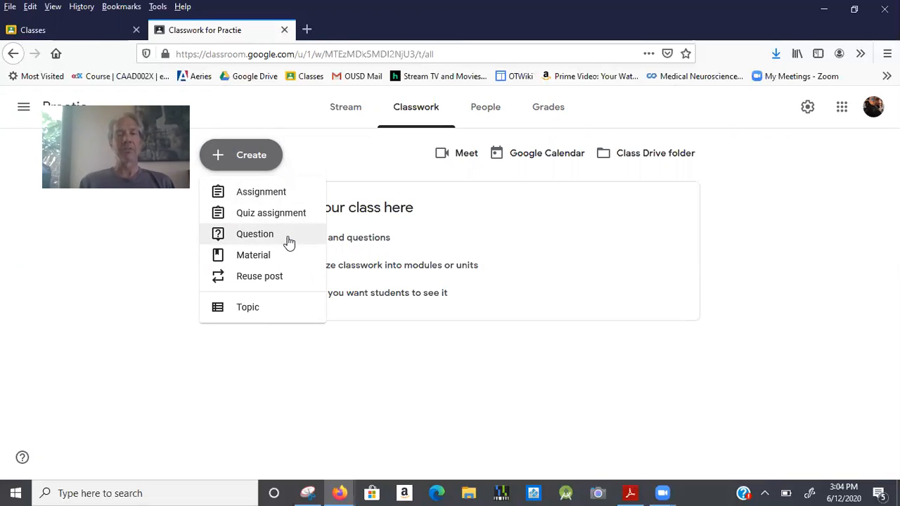
{"action": "mouse_move", "coordinate": [290, 192]}
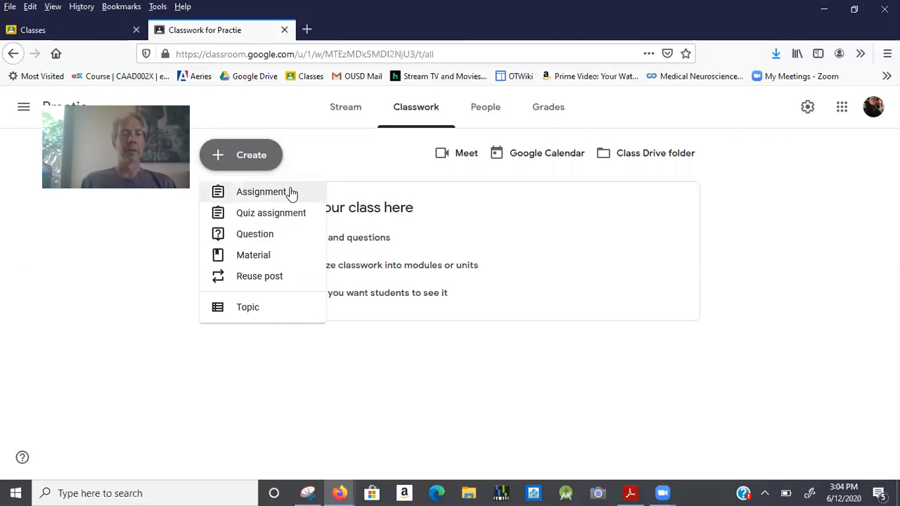
{"action": "mouse_move", "coordinate": [292, 212]}
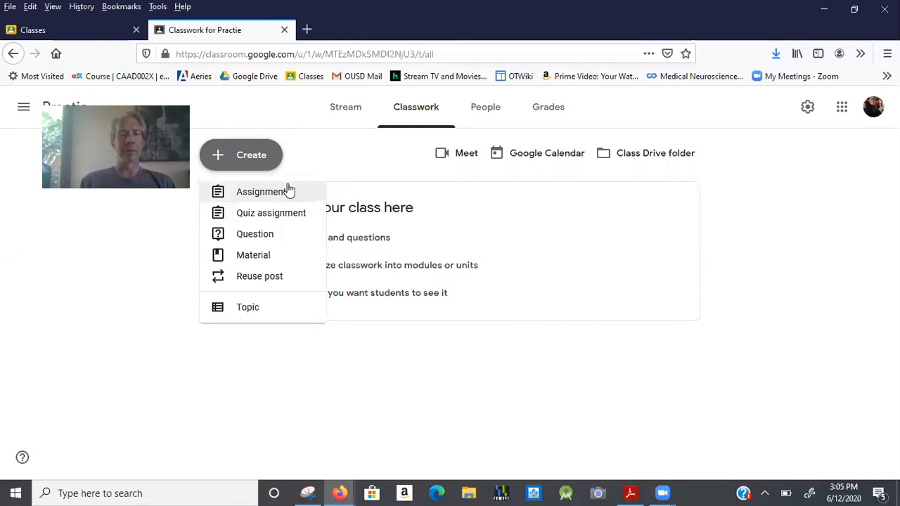
{"action": "left_click", "coordinate": [262, 192]}
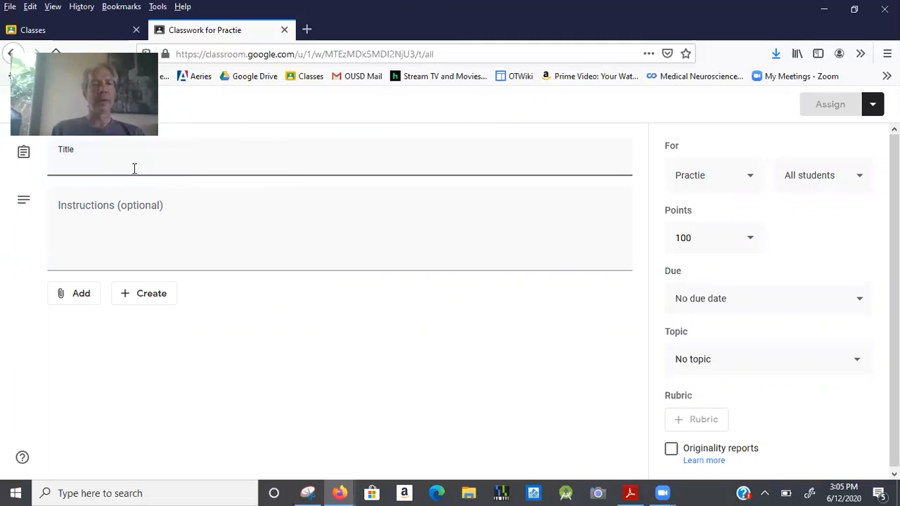
Step: Title the assignment 'June 12 Friday - Learning about Google Classroom'
{"action": "type", "text": "June"}
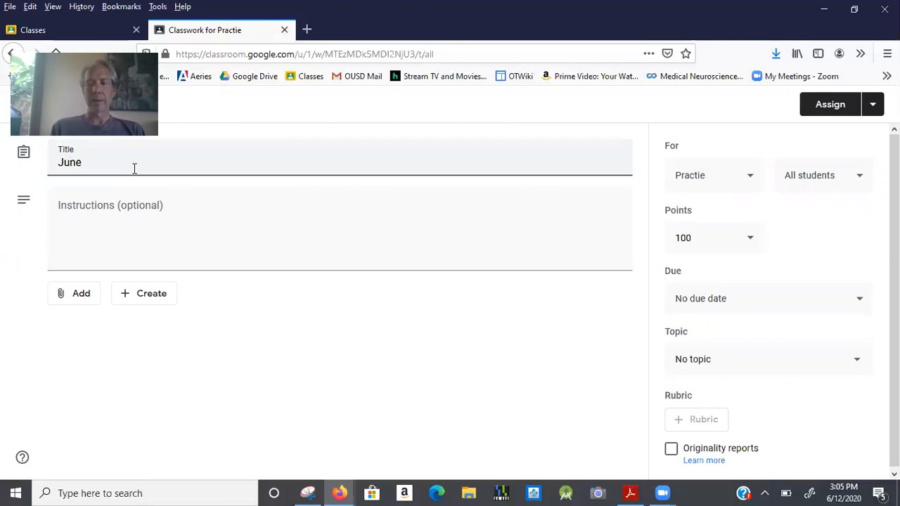
{"action": "type", "text": "12 -"}
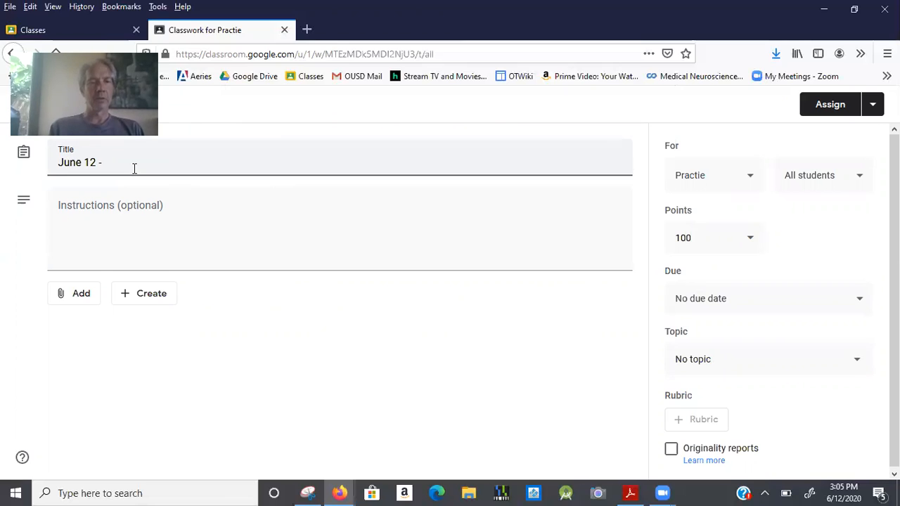
{"action": "type", "text": "Frd"}
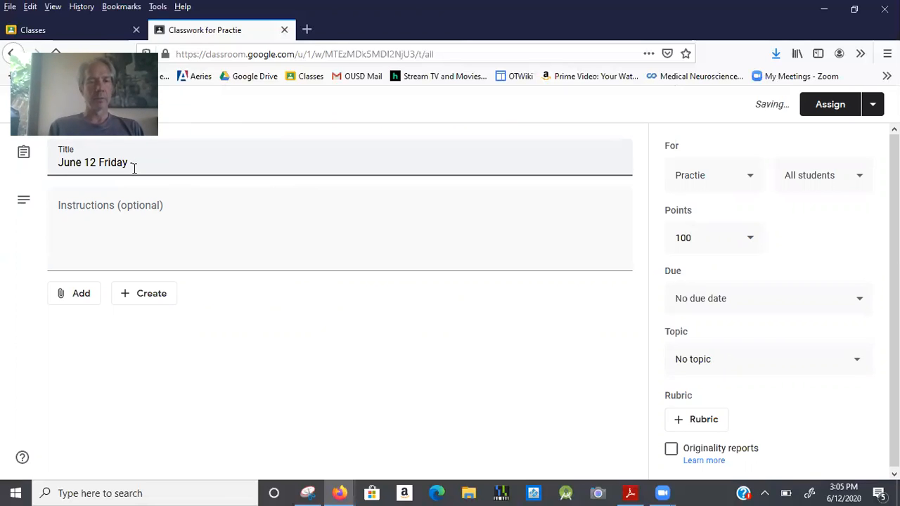
{"action": "type", "text": "- Learning about"}
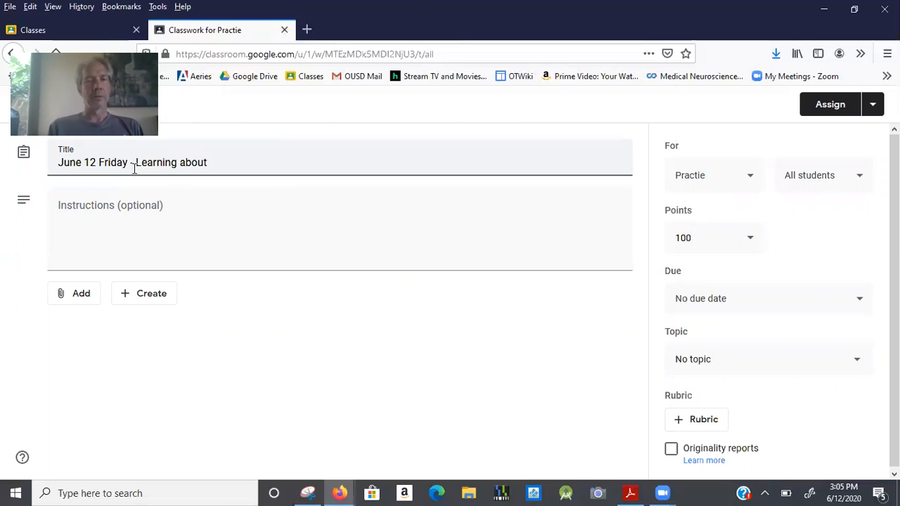
{"action": "type", "text": "Google Cls"}
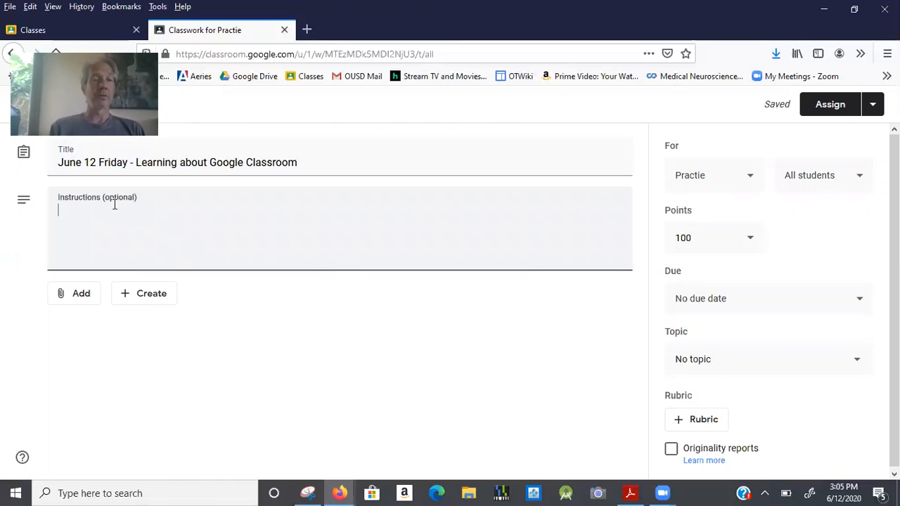
Step: Enter instruction lines 'Goals: Basics', 'Links' and 'Reminders'
{"action": "type", "text": "Goals:  Bas"}
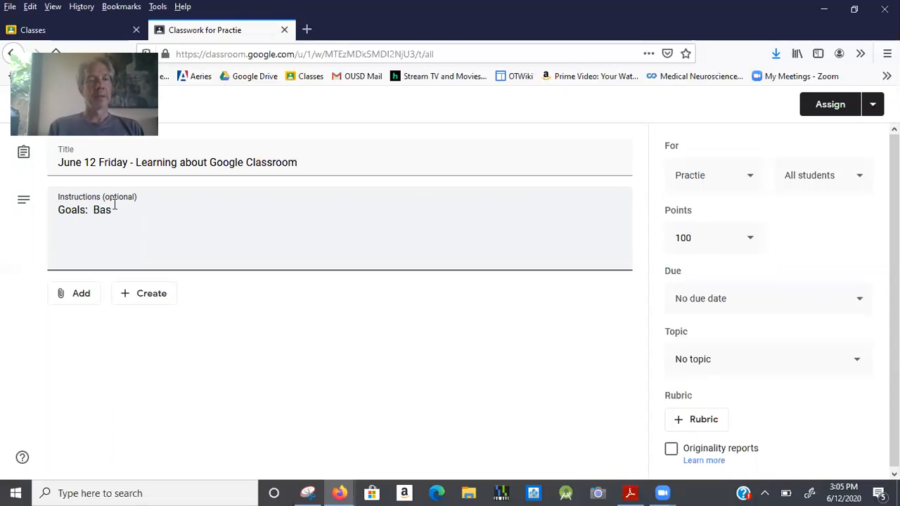
{"action": "type", "text": "ics"}
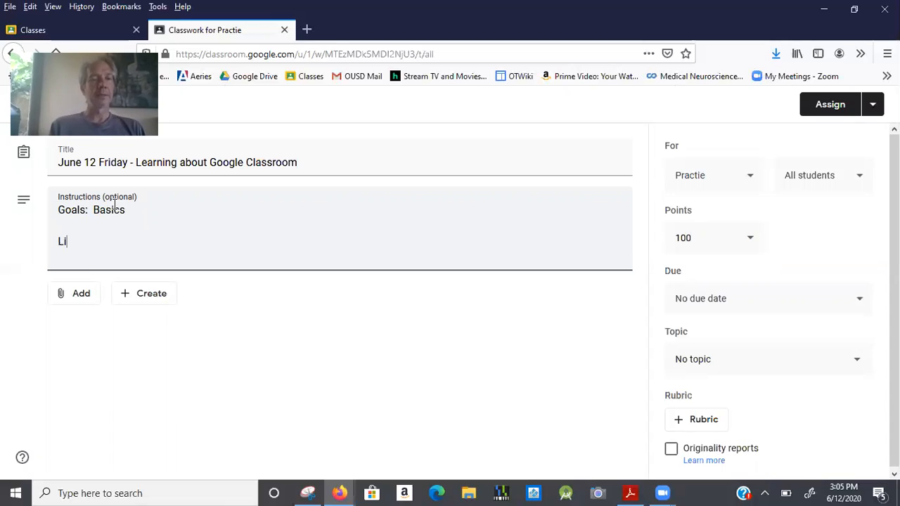
{"action": "type", "text": "nks"}
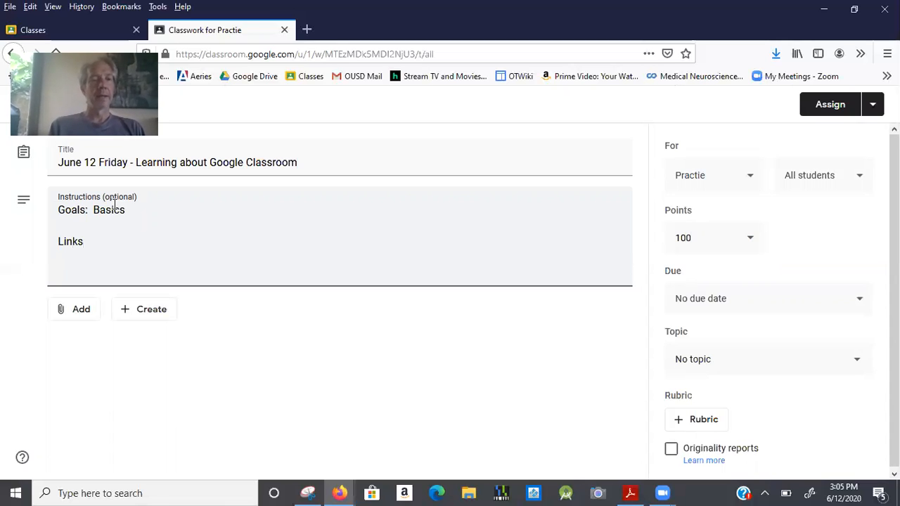
{"action": "type", "text": "Rm"}
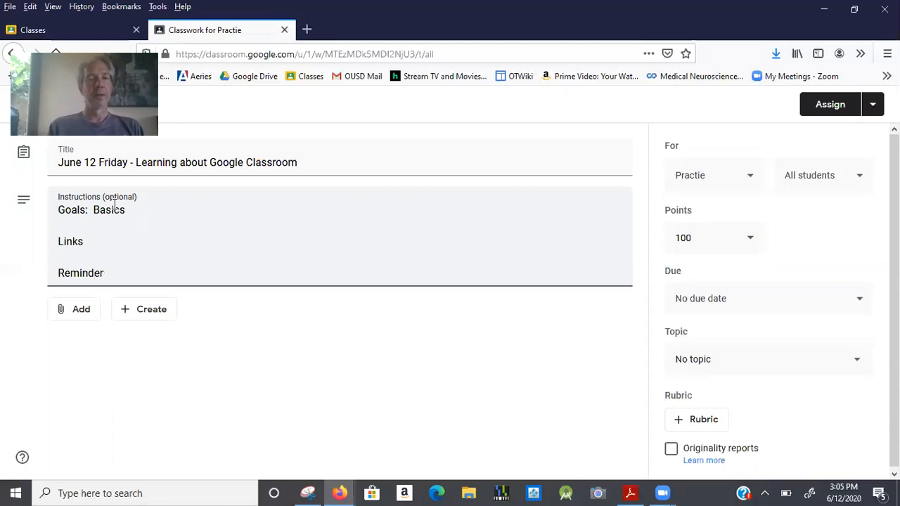
{"action": "type", "text": "s"}
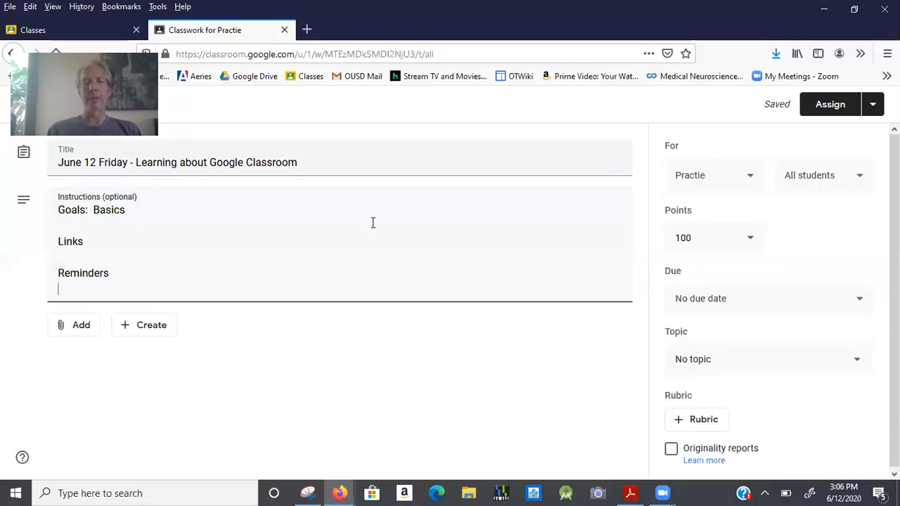
{"action": "mouse_move", "coordinate": [766, 138]}
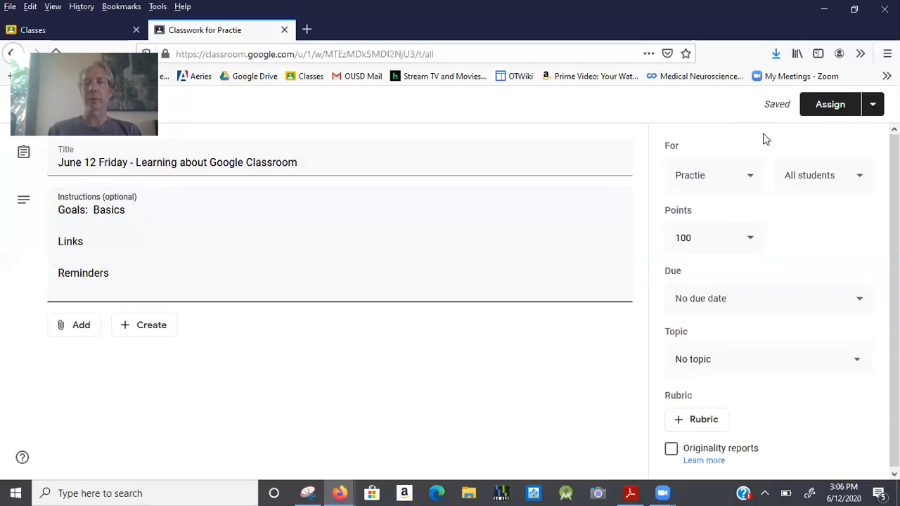
{"action": "mouse_move", "coordinate": [757, 190]}
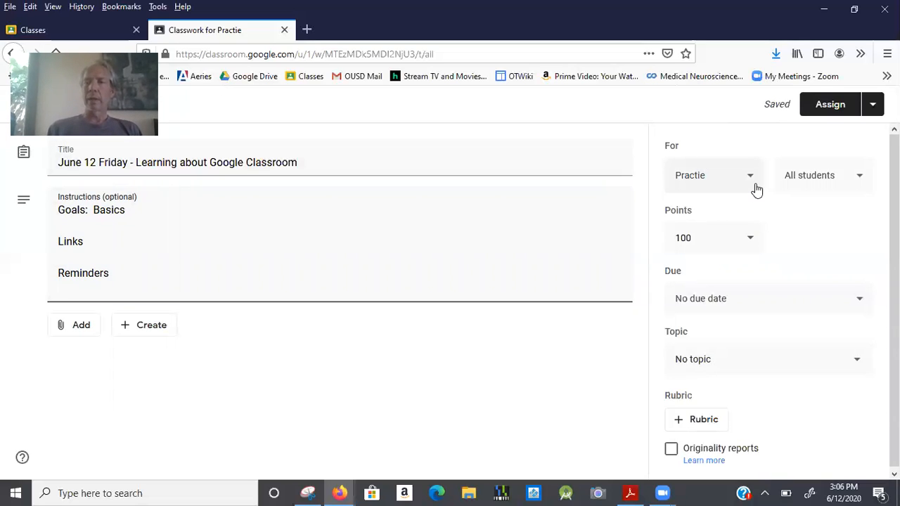
Step: Set the assignment's points to Ungraded
{"action": "left_click", "coordinate": [712, 175]}
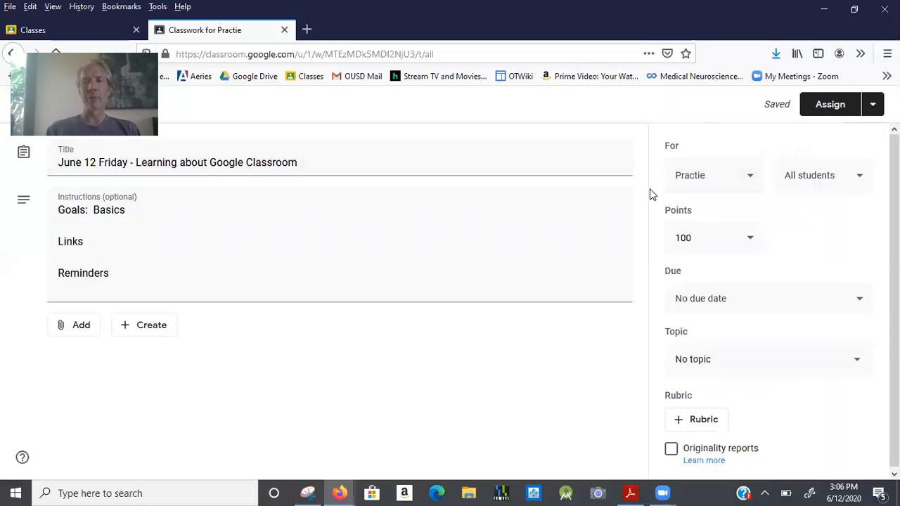
{"action": "mouse_move", "coordinate": [752, 238]}
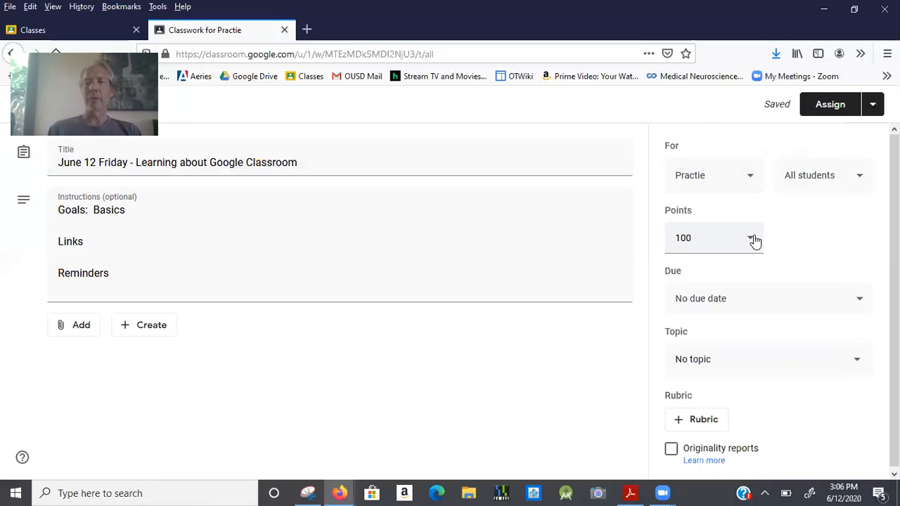
{"action": "left_click", "coordinate": [750, 237]}
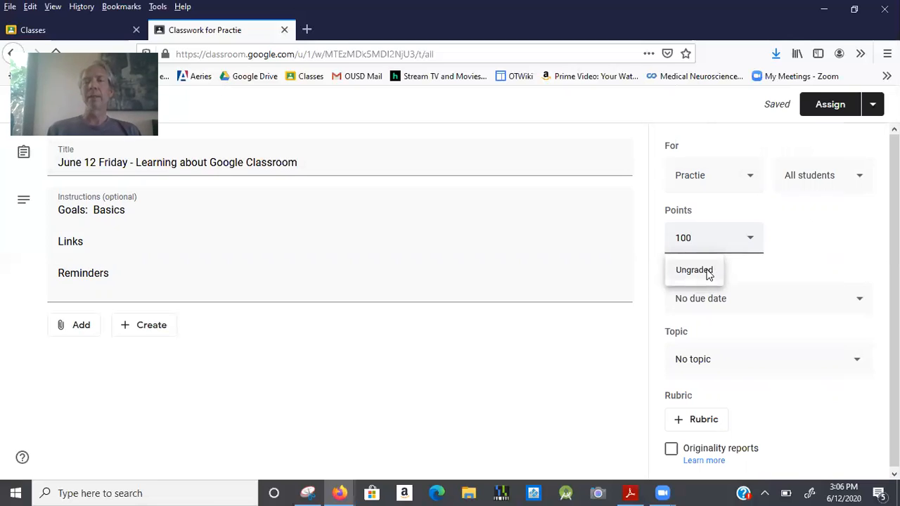
{"action": "left_click", "coordinate": [694, 270]}
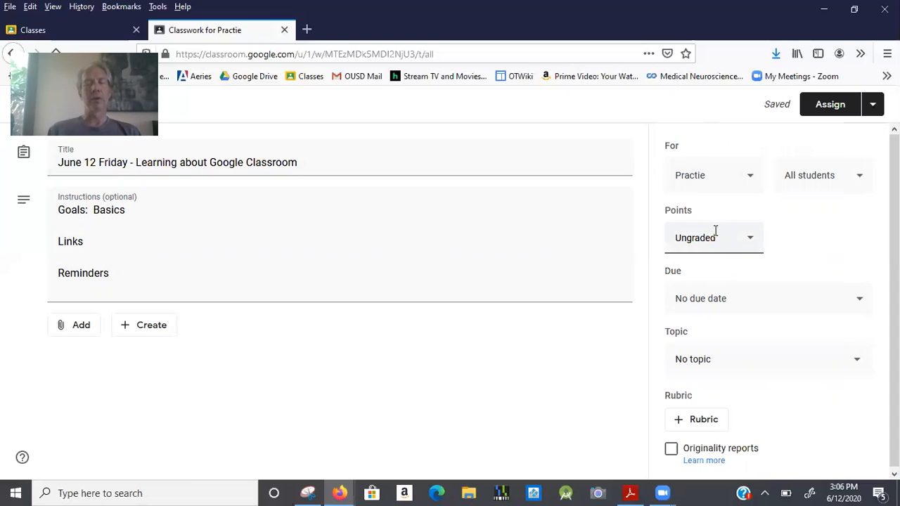
{"action": "mouse_move", "coordinate": [753, 276]}
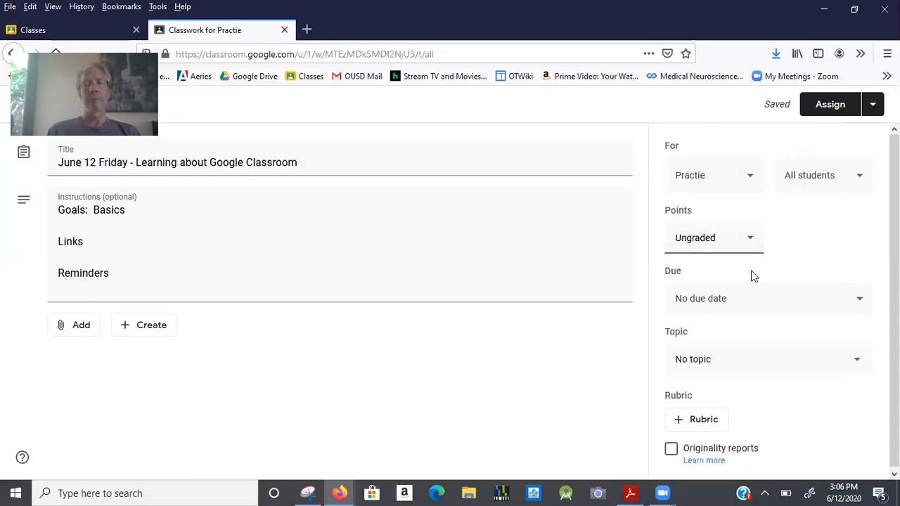
Step: Pick June 18 as the due date, then clear it so no due date remains
{"action": "left_click", "coordinate": [859, 298]}
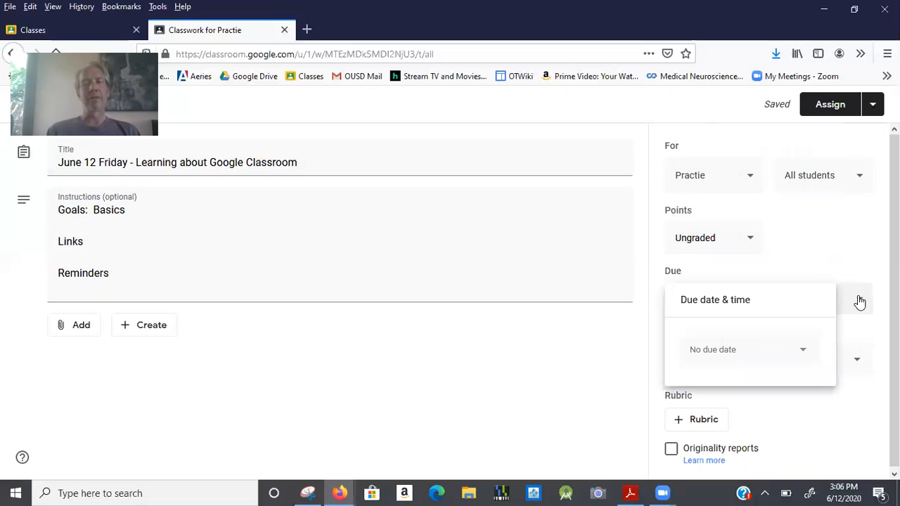
{"action": "mouse_move", "coordinate": [809, 356]}
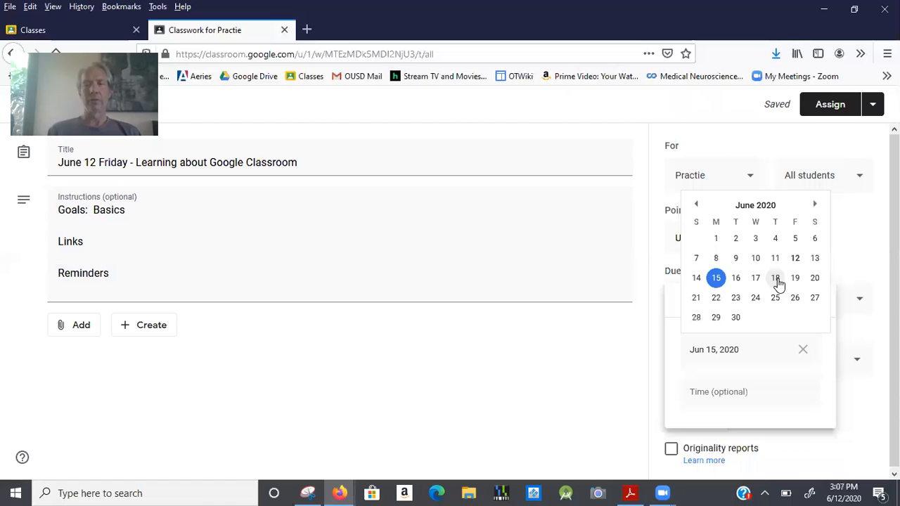
{"action": "left_click", "coordinate": [775, 278]}
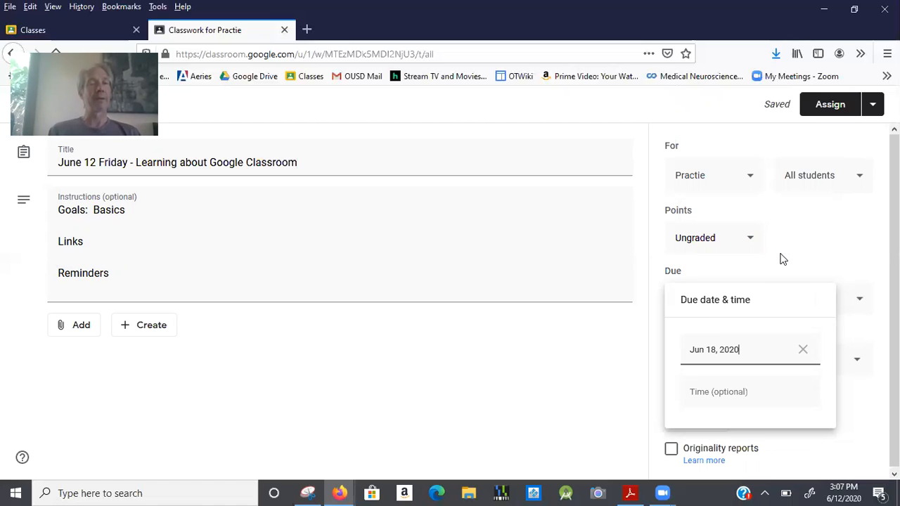
{"action": "mouse_move", "coordinate": [803, 350]}
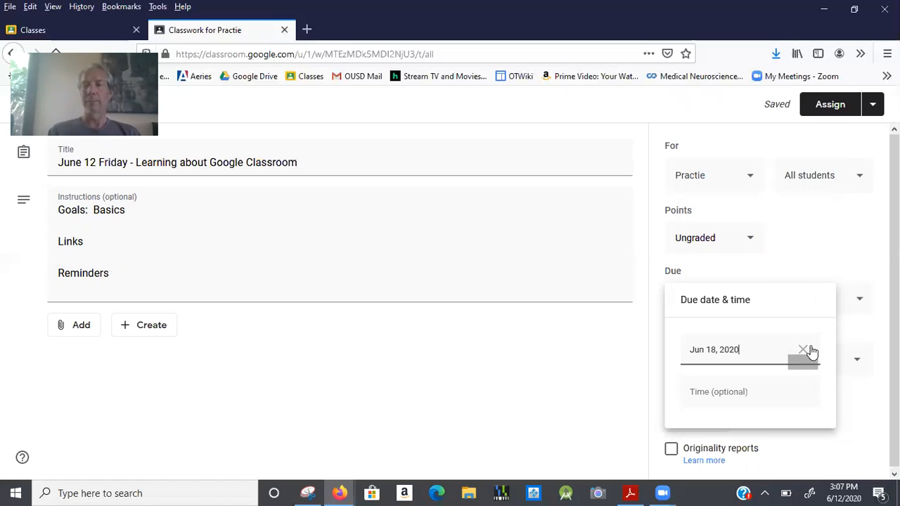
{"action": "left_click", "coordinate": [803, 349]}
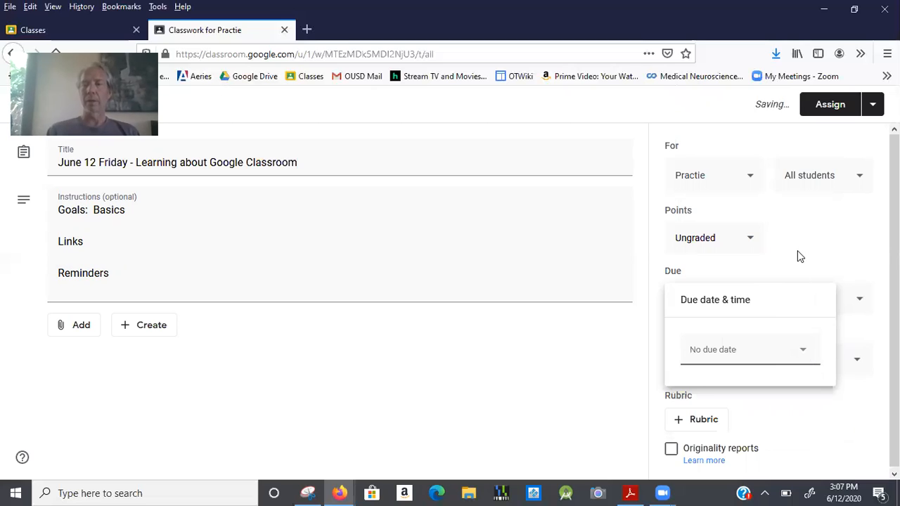
{"action": "left_click", "coordinate": [283, 221]}
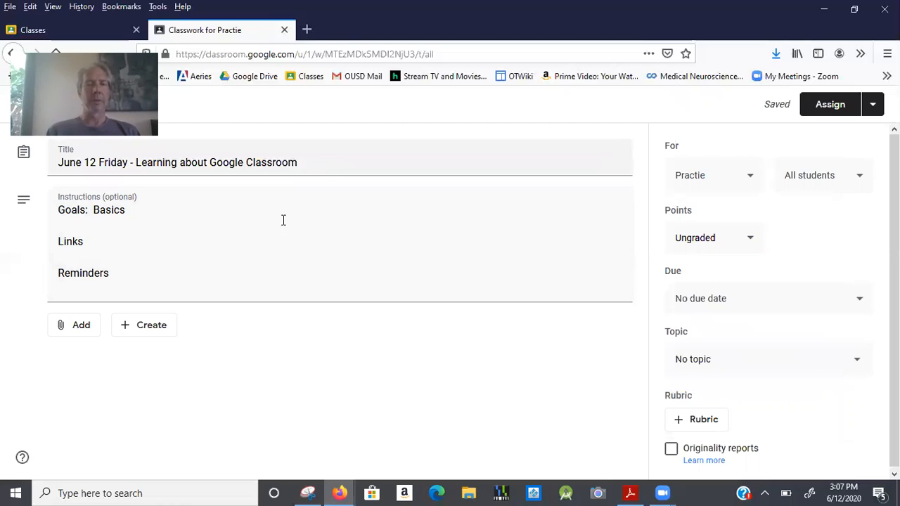
{"action": "mouse_move", "coordinate": [81, 325]}
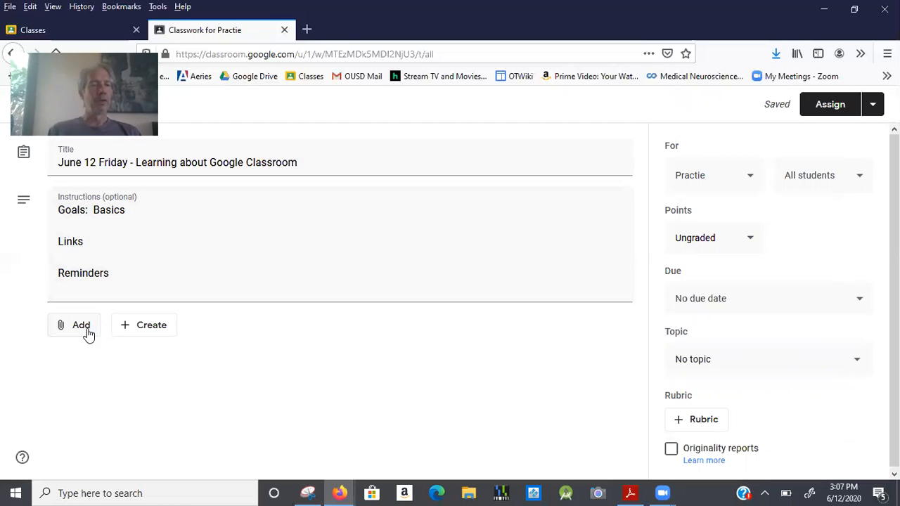
{"action": "mouse_move", "coordinate": [206, 325]}
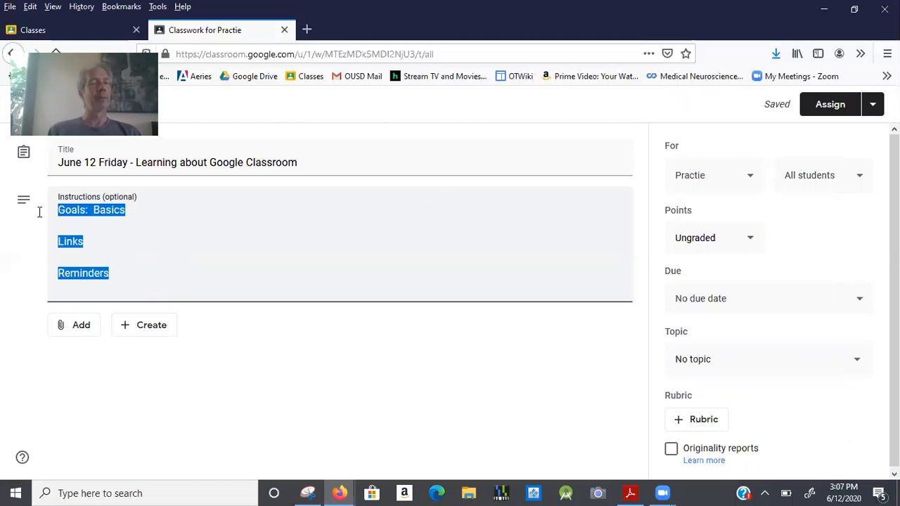
{"action": "left_click", "coordinate": [112, 241]}
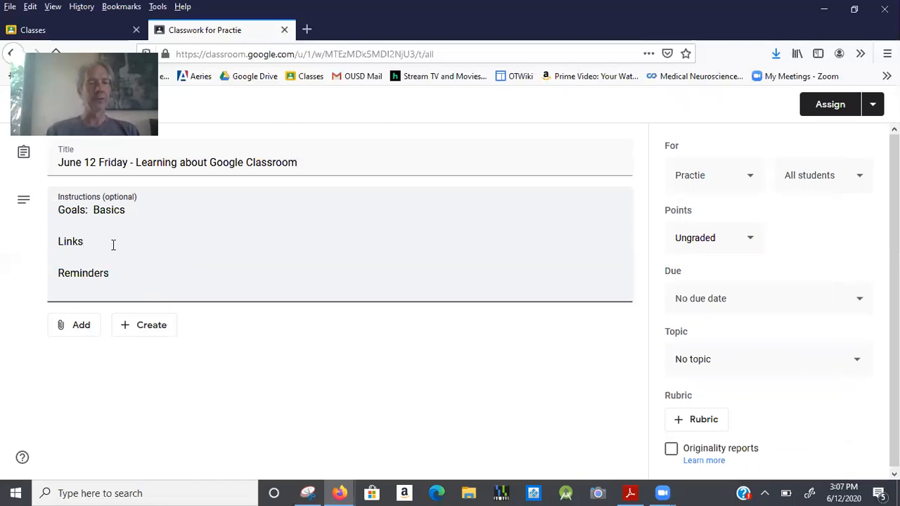
Step: Paste the guide document's Google Docs URL after the Links instruction line
{"action": "key", "text": "alt+tab"}
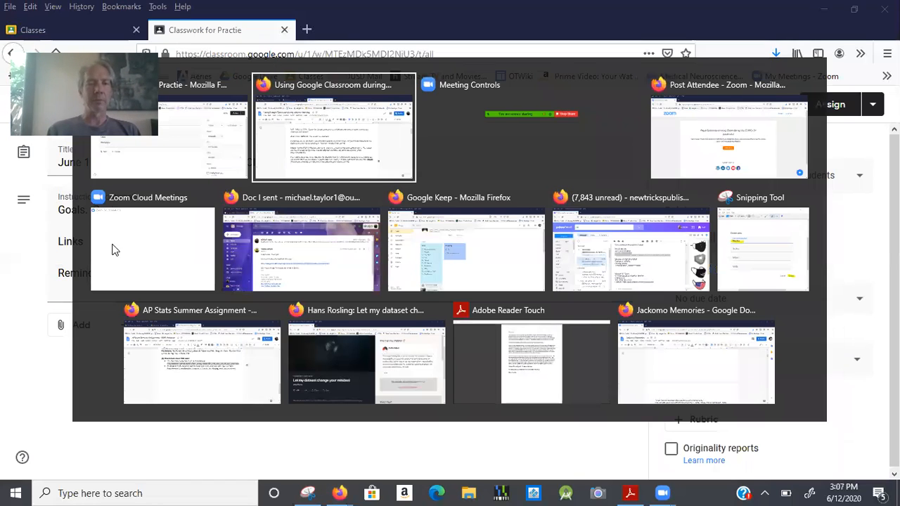
{"action": "left_click", "coordinate": [333, 126]}
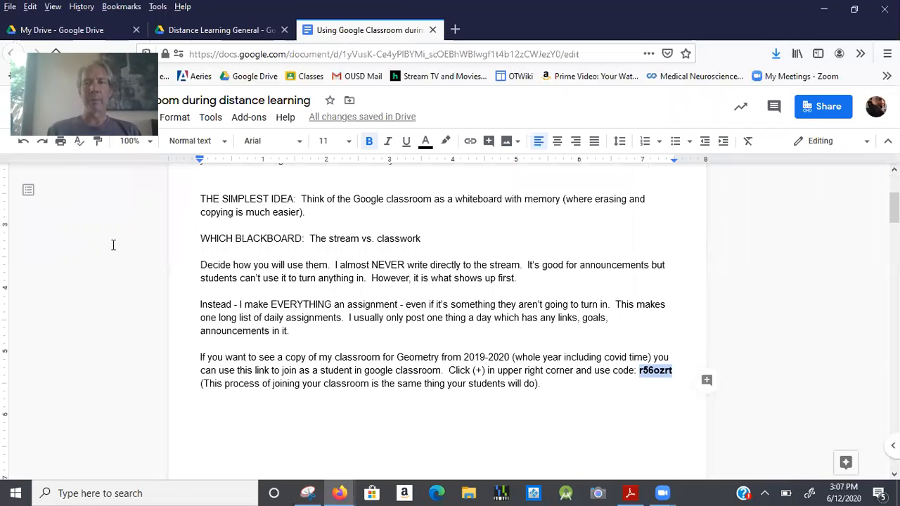
{"action": "left_click", "coordinate": [383, 54]}
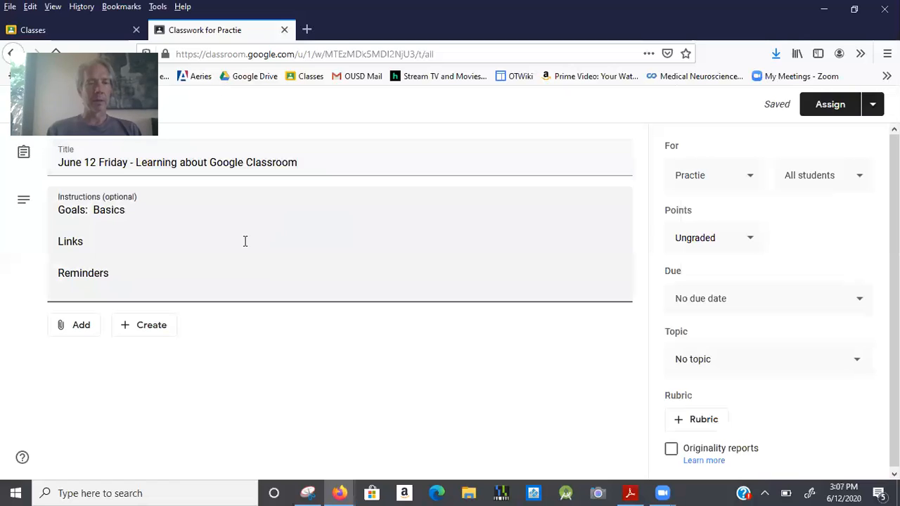
{"action": "type", "text": "https://docs.google.com/document/d/1yVusK-Ce4yPlBYMi_scOEBhWBIwgf1t4b12zCWJezY0/edit"}
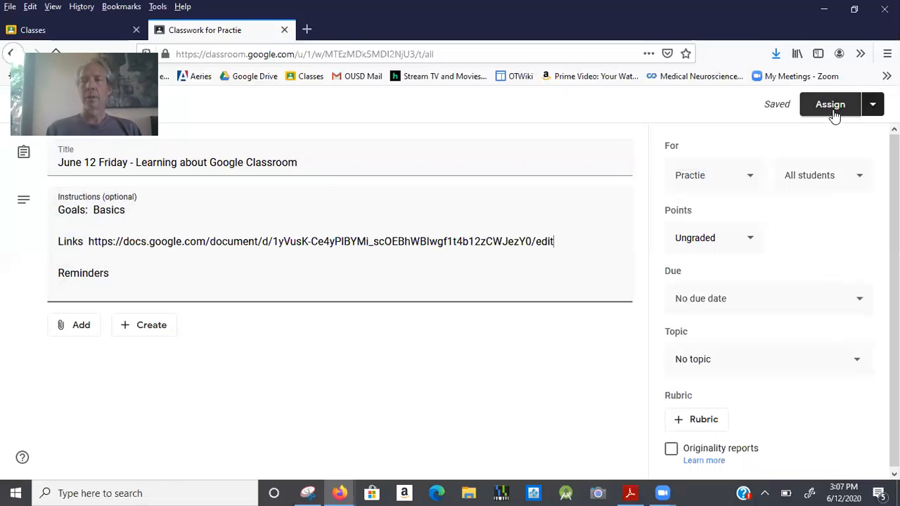
Step: Review the Assign dropdown options, then post the assignment to Practie
{"action": "left_click", "coordinate": [873, 105]}
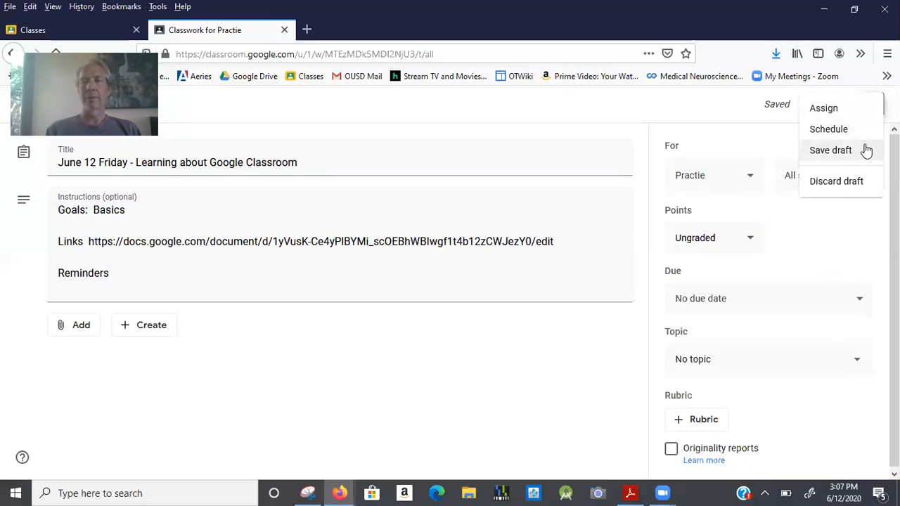
{"action": "mouse_move", "coordinate": [864, 129]}
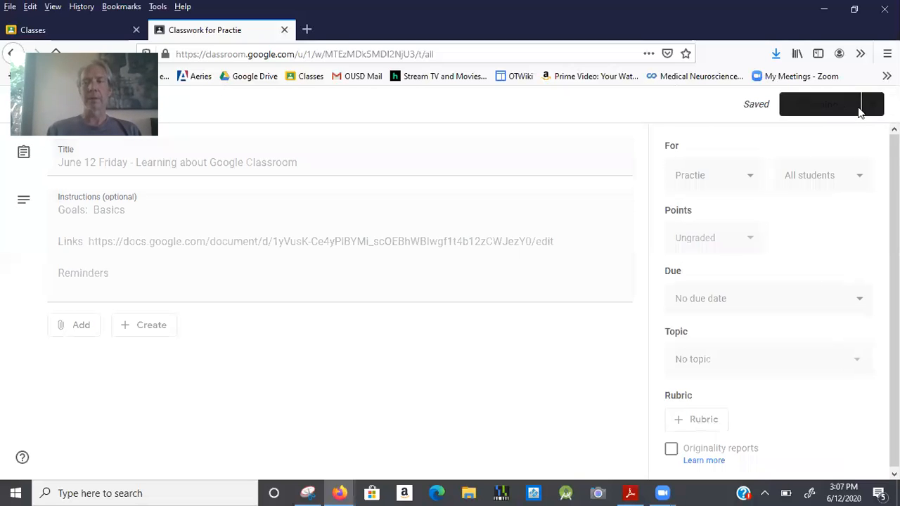
{"action": "left_click", "coordinate": [831, 104]}
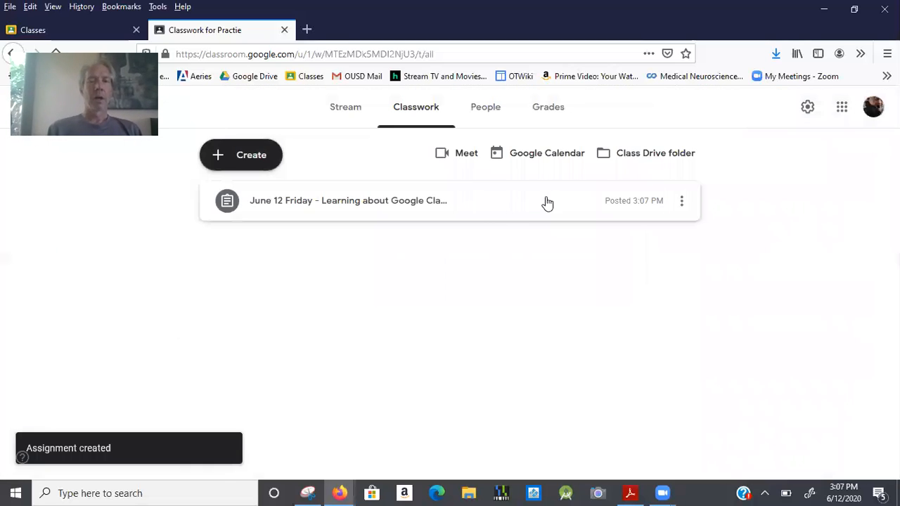
Step: Switch between the Practie class Stream and Classwork pages
{"action": "left_click", "coordinate": [345, 107]}
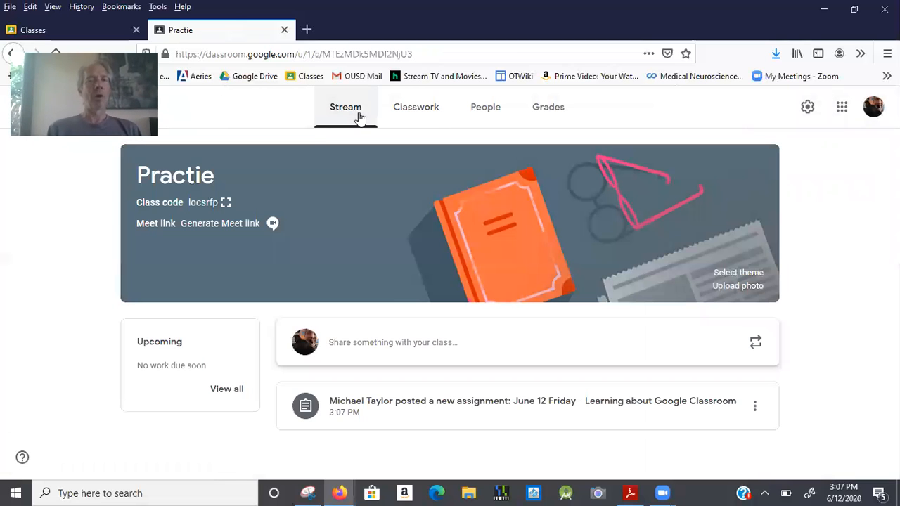
{"action": "mouse_move", "coordinate": [390, 154]}
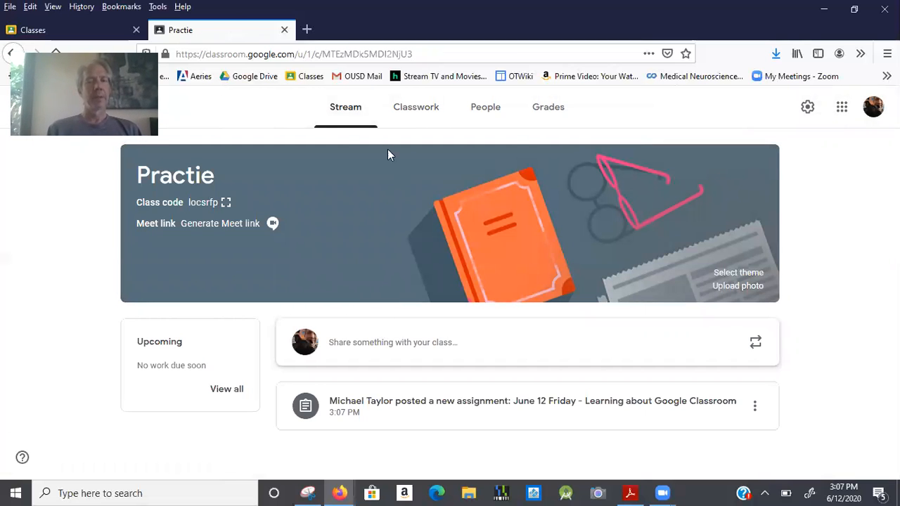
{"action": "mouse_move", "coordinate": [415, 107]}
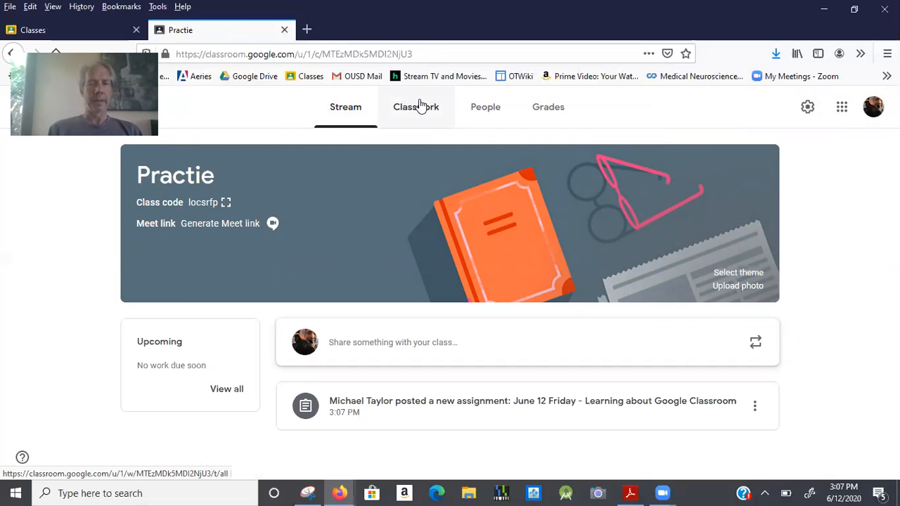
{"action": "left_click", "coordinate": [415, 106]}
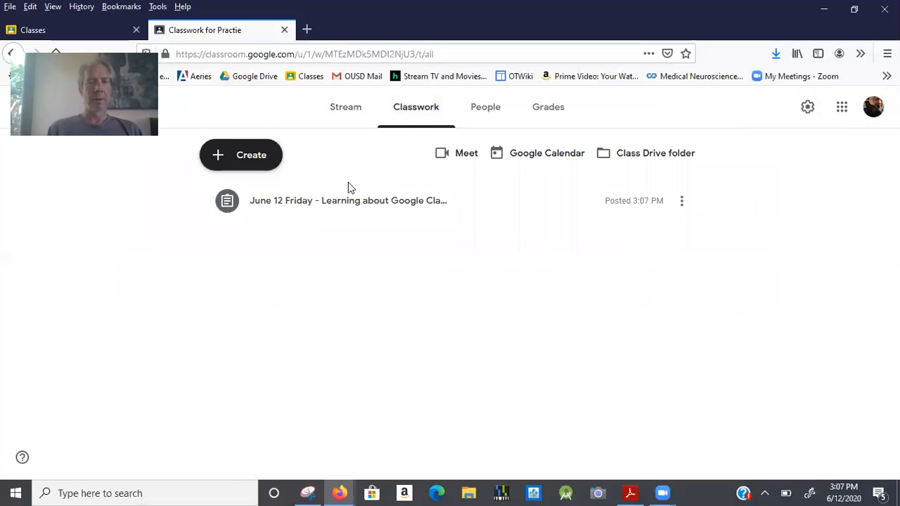
{"action": "mouse_move", "coordinate": [345, 106]}
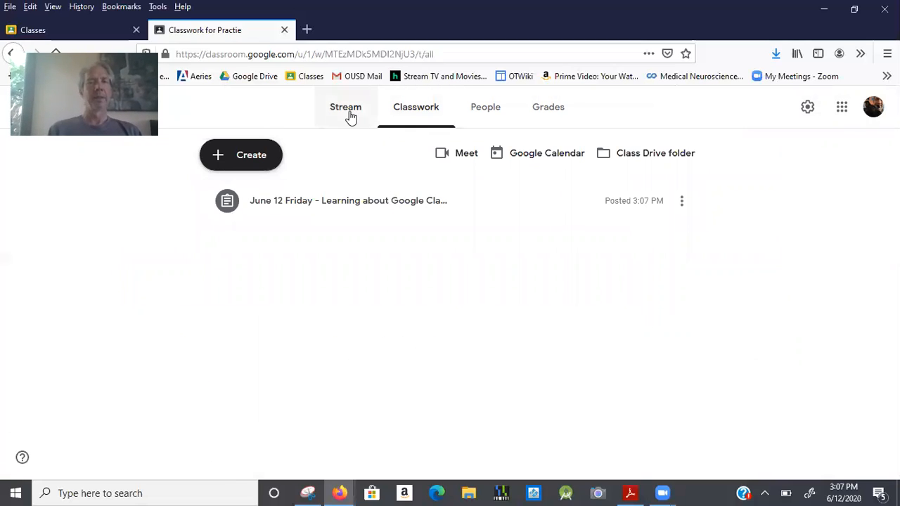
{"action": "left_click", "coordinate": [345, 107]}
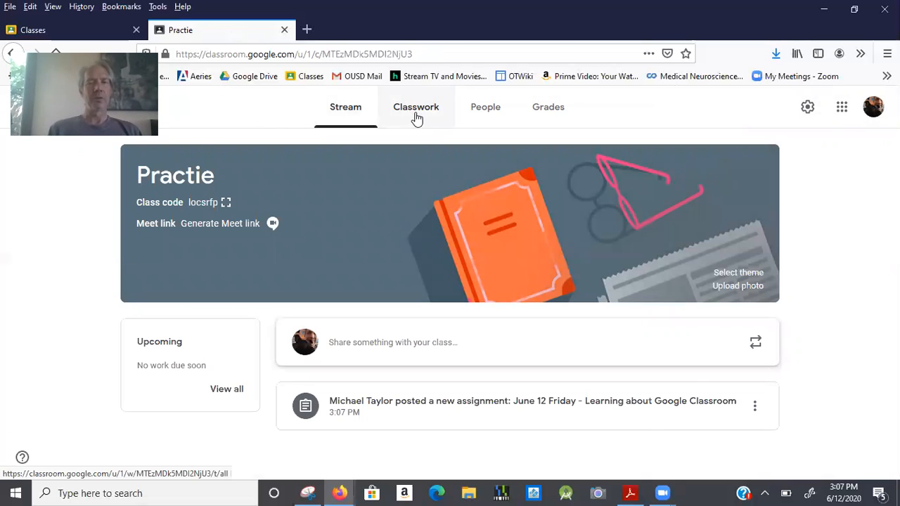
{"action": "left_click", "coordinate": [416, 107]}
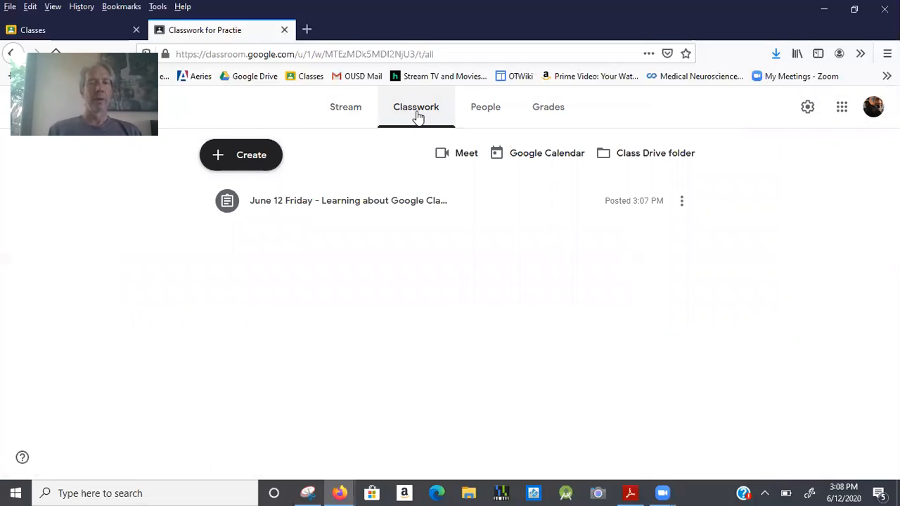
Step: View the People and Grades pages, dismiss the grading tip, and return to Stream
{"action": "left_click", "coordinate": [485, 106]}
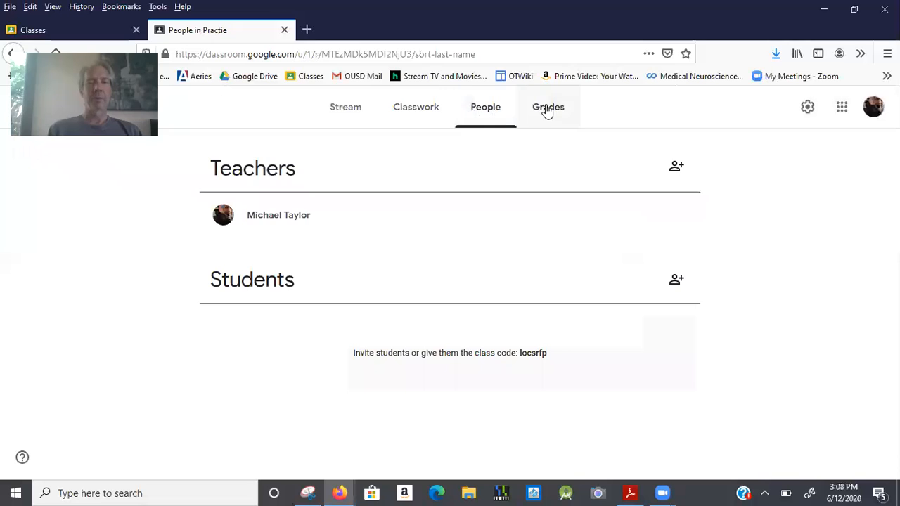
{"action": "left_click", "coordinate": [547, 107]}
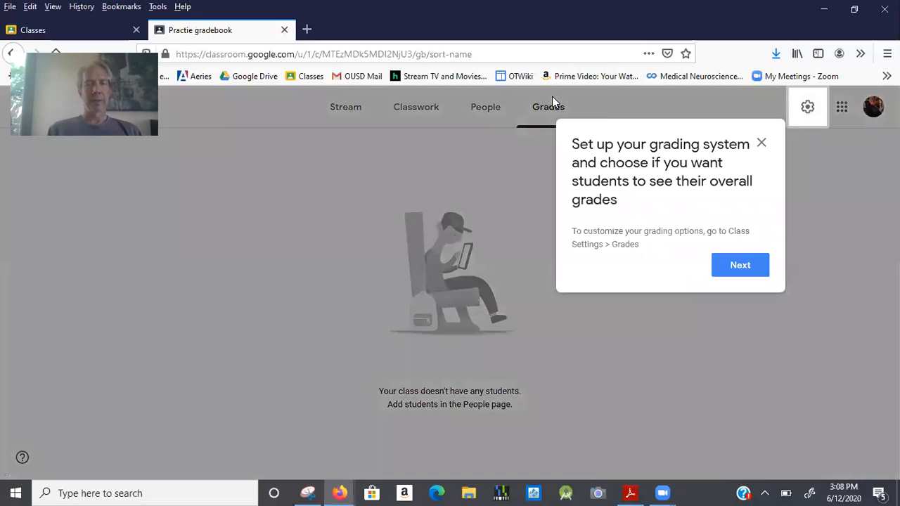
{"action": "left_click", "coordinate": [761, 142]}
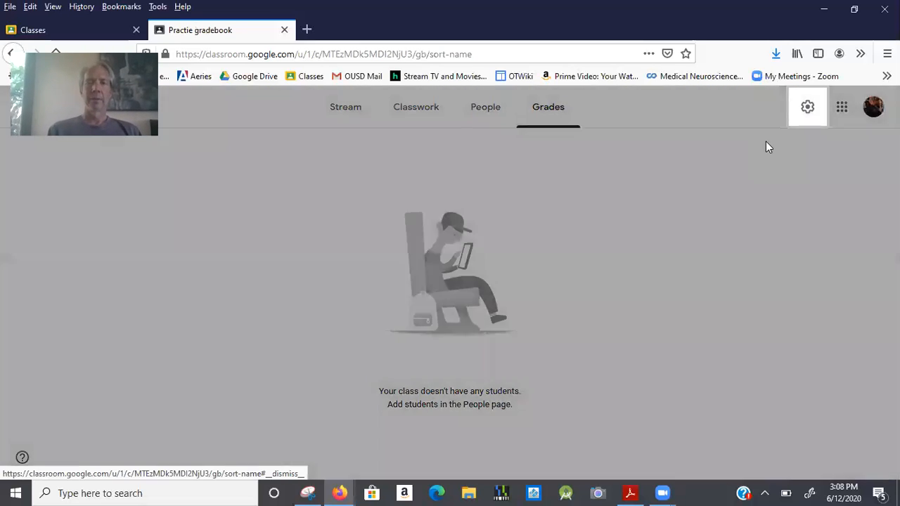
{"action": "left_click", "coordinate": [345, 107]}
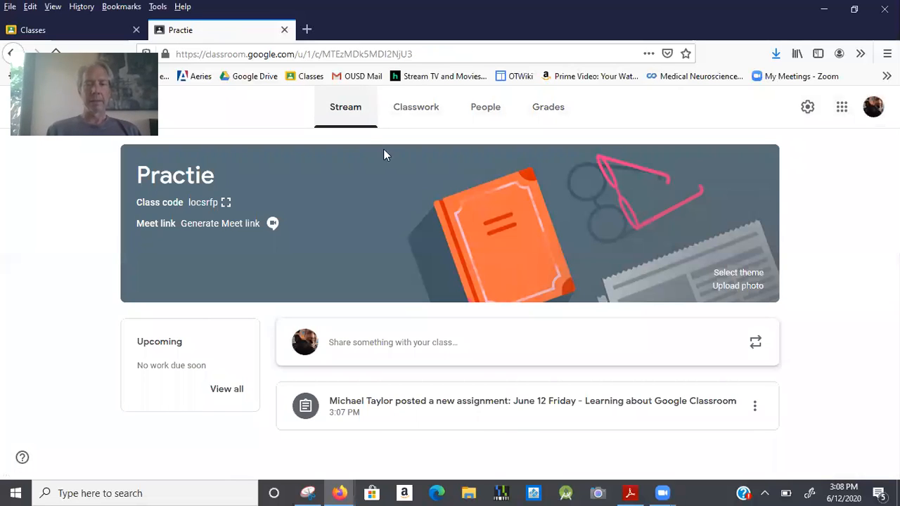
{"action": "mouse_move", "coordinate": [541, 289]}
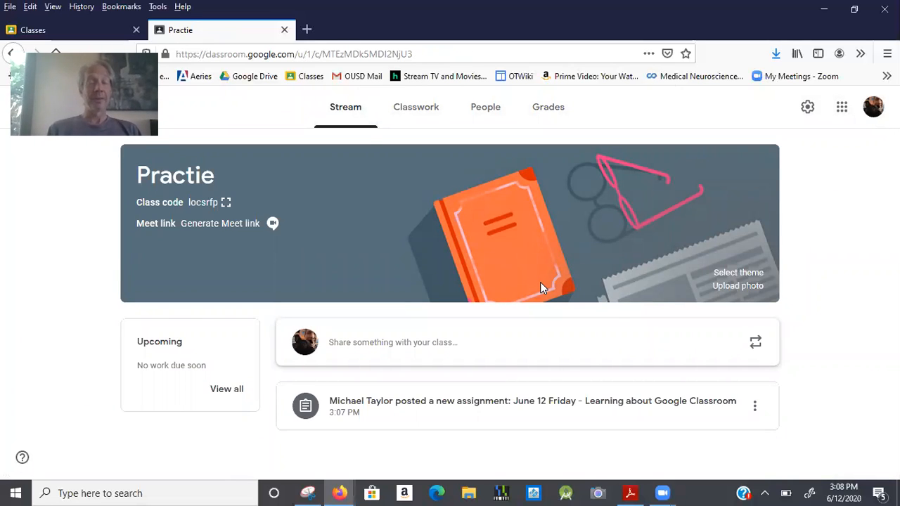
Step: Switch to the 'Using Google Classroom during distance learning' doc and scroll to its Activity steps
{"action": "key", "text": "alt+tab"}
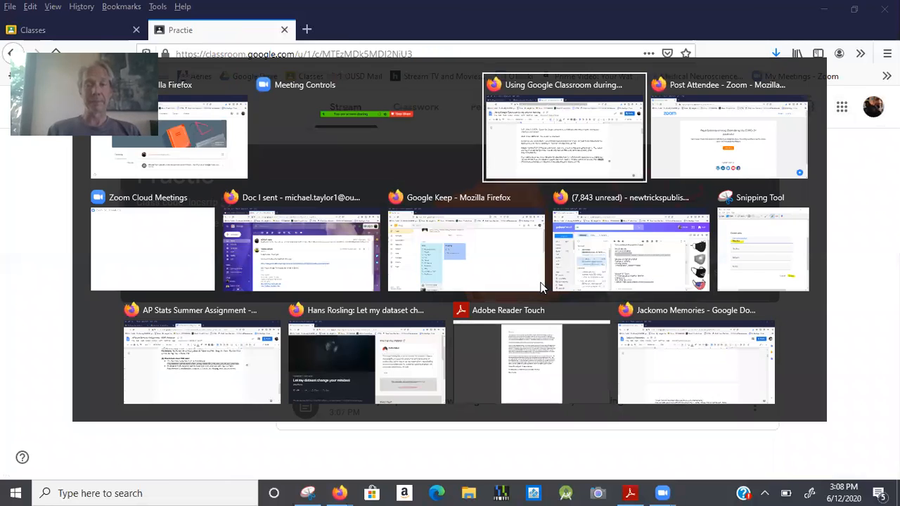
{"action": "left_click", "coordinate": [564, 127]}
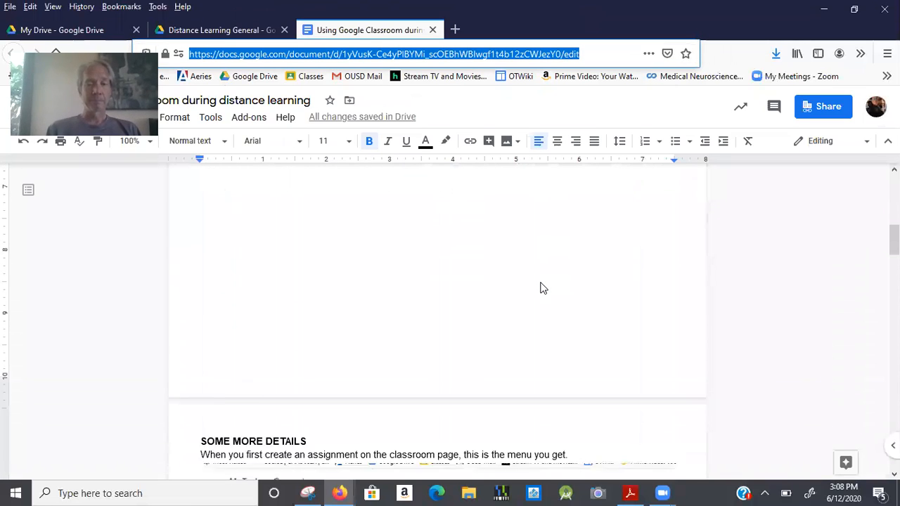
{"action": "scroll", "scroll_direction": "down", "scroll_amount": 3}
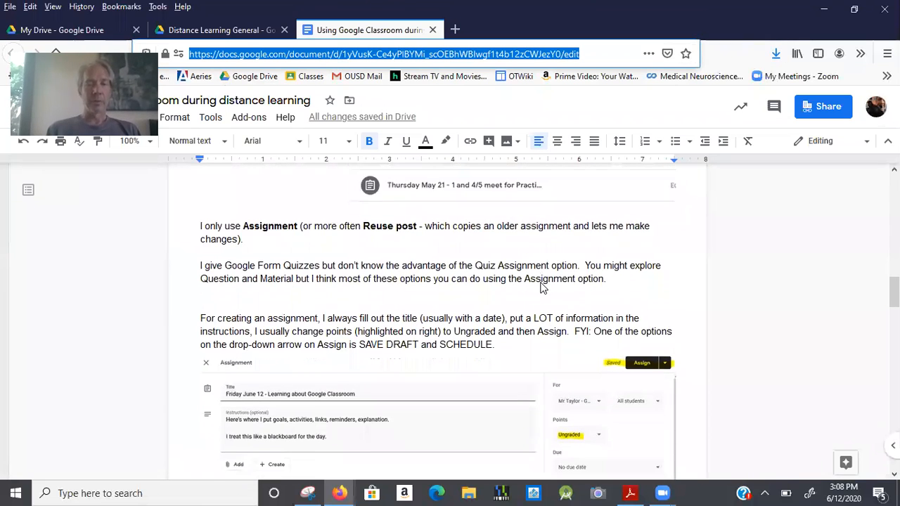
{"action": "scroll", "scroll_direction": "down", "scroll_amount": 3}
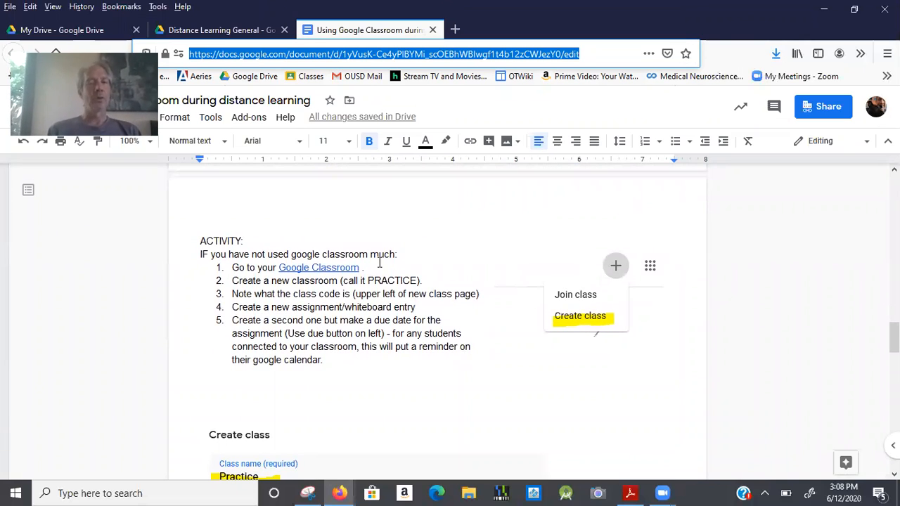
{"action": "mouse_move", "coordinate": [344, 281]}
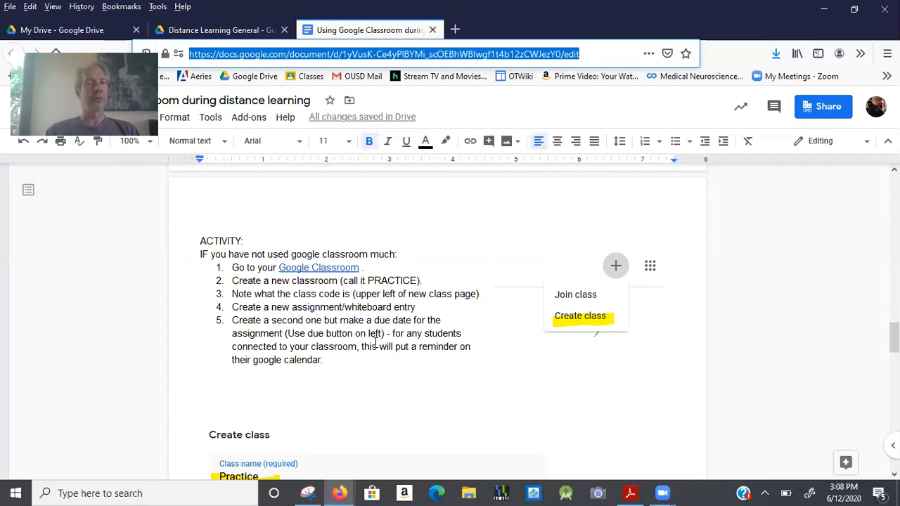
{"action": "mouse_move", "coordinate": [324, 361]}
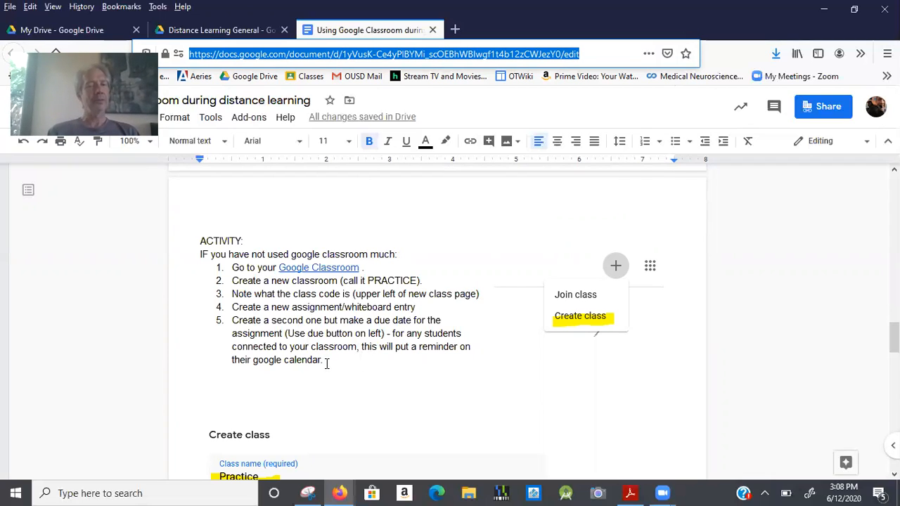
{"action": "mouse_move", "coordinate": [362, 336]}
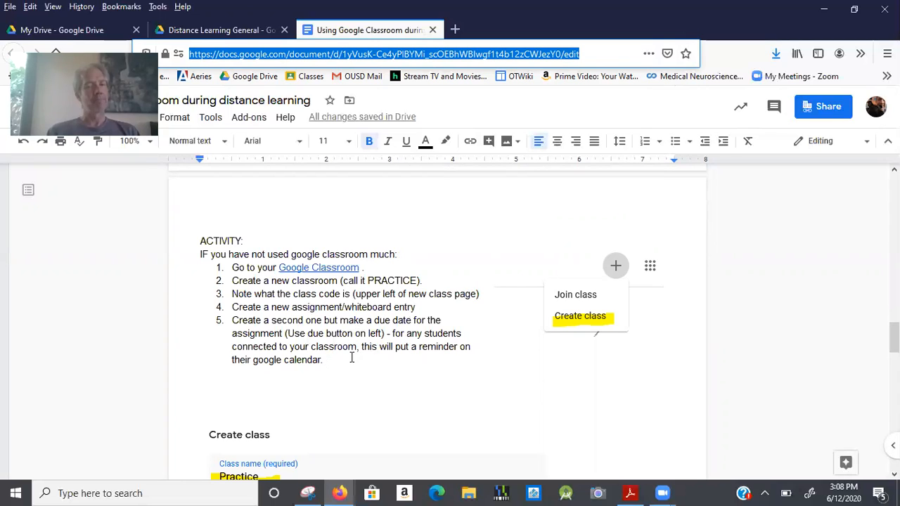
{"action": "mouse_move", "coordinate": [331, 324]}
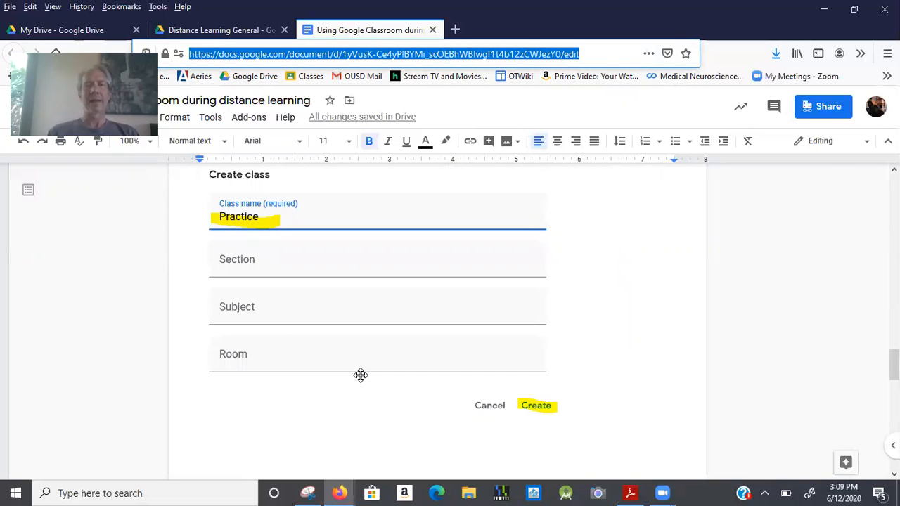
{"action": "mouse_move", "coordinate": [431, 243]}
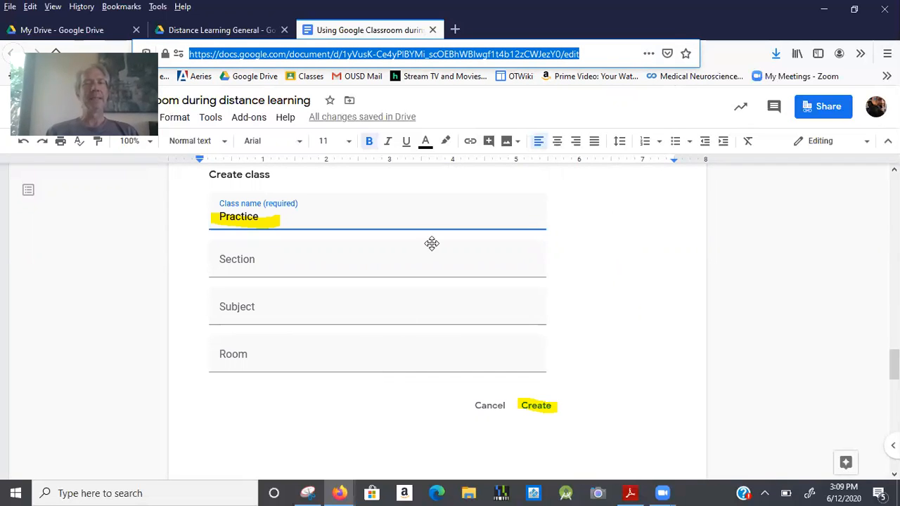
{"action": "mouse_move", "coordinate": [423, 76]}
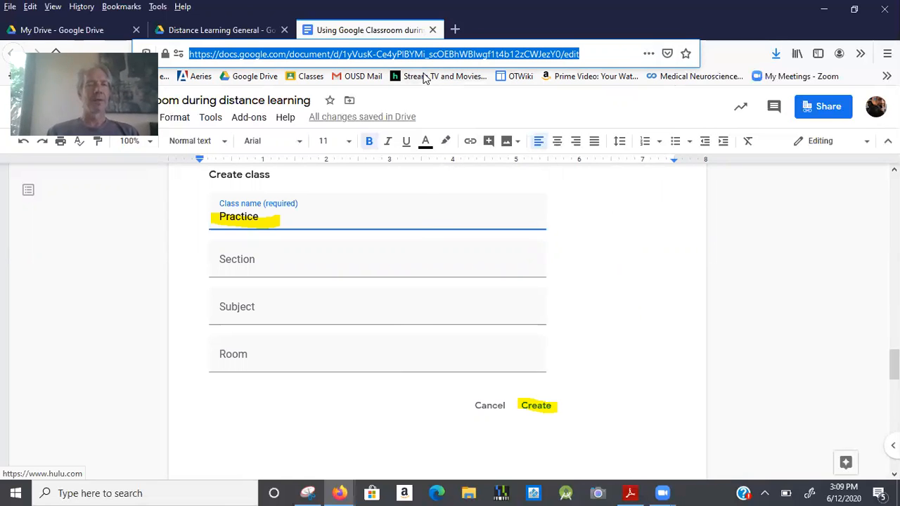